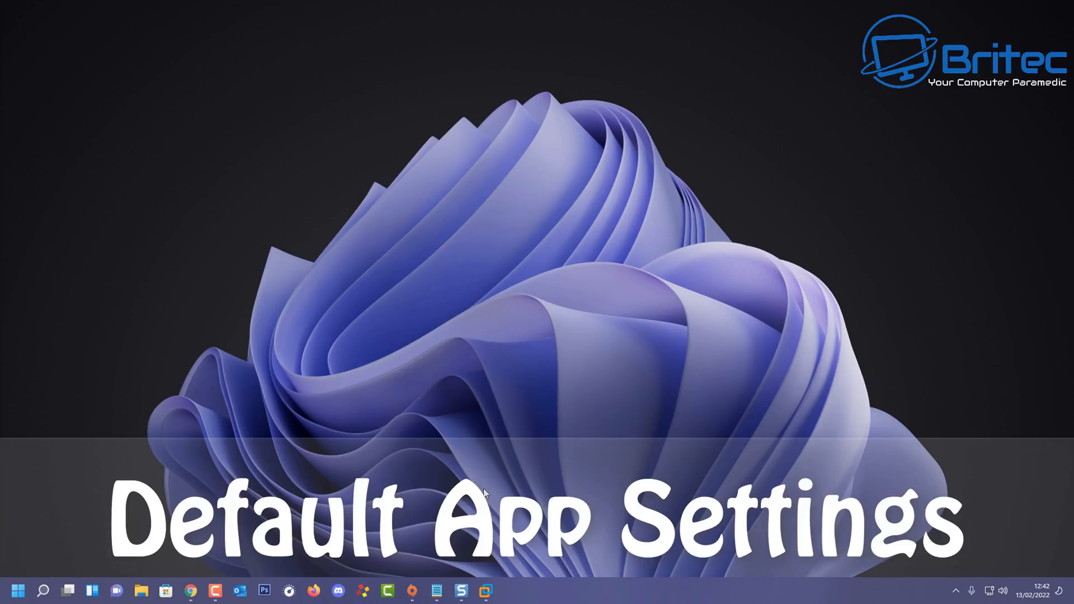
mouse_move(501, 480)
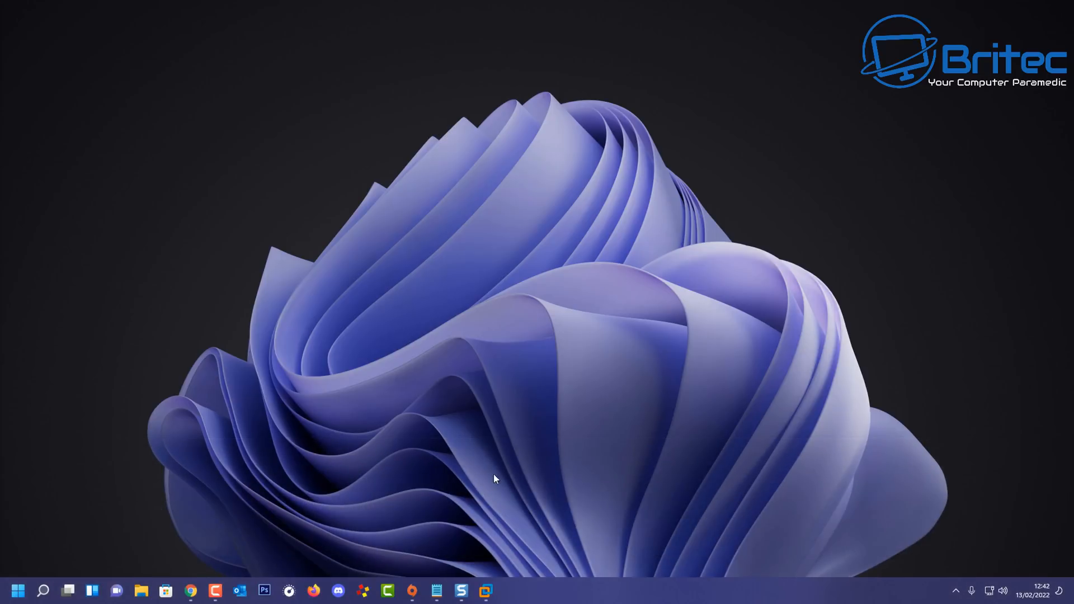
Step: Launch Settings from Start and go to Apps > Default apps
click(17, 589)
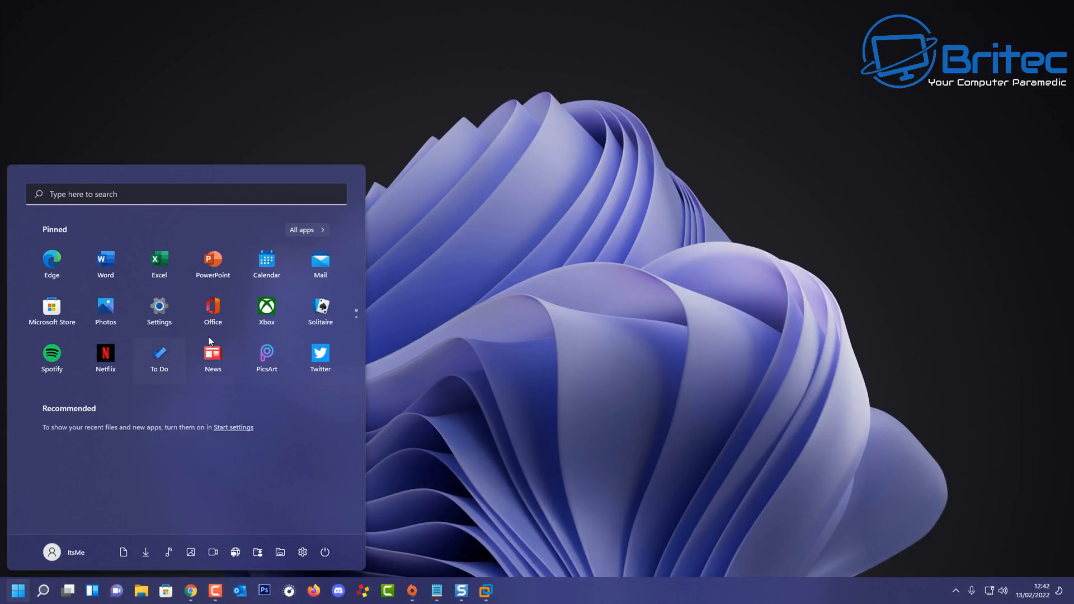
click(158, 307)
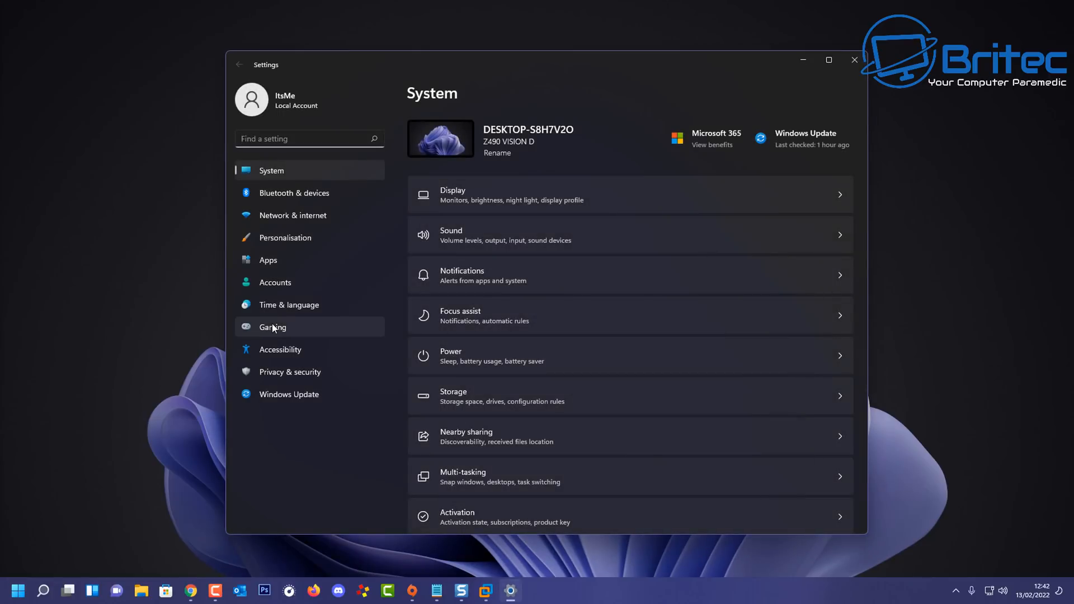
mouse_move(554, 266)
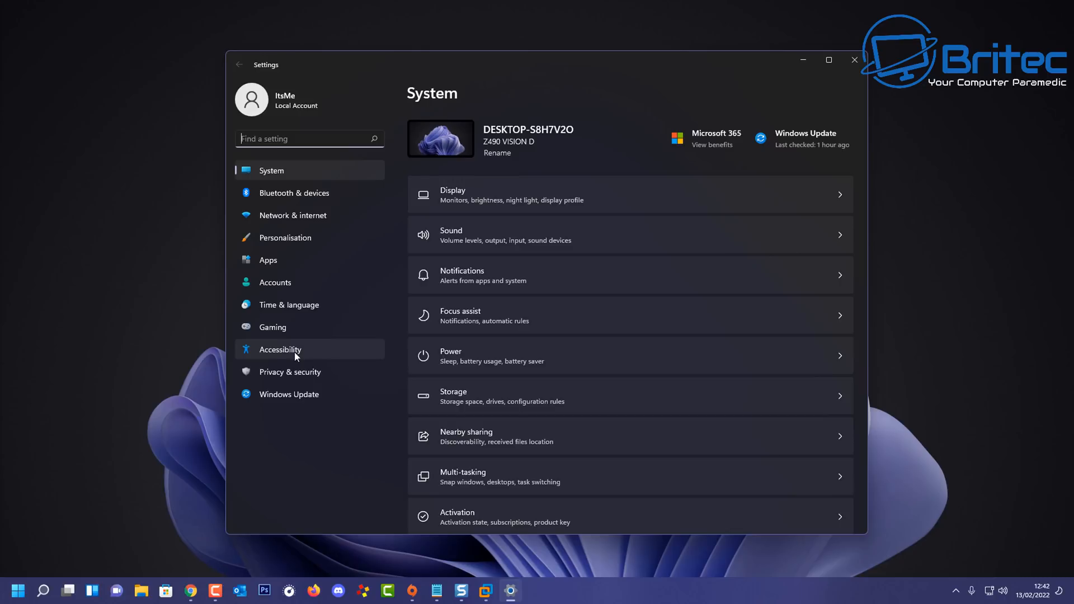
click(267, 260)
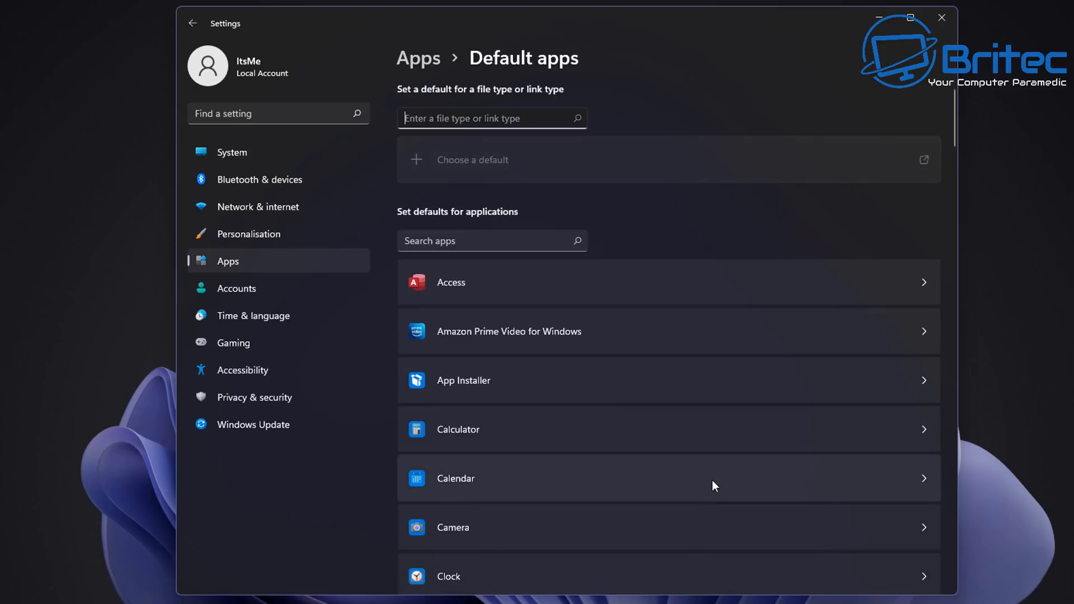
Step: Browse Firefox's defaults, return to Default apps and select Google Chrome's file types
scroll(down, 3)
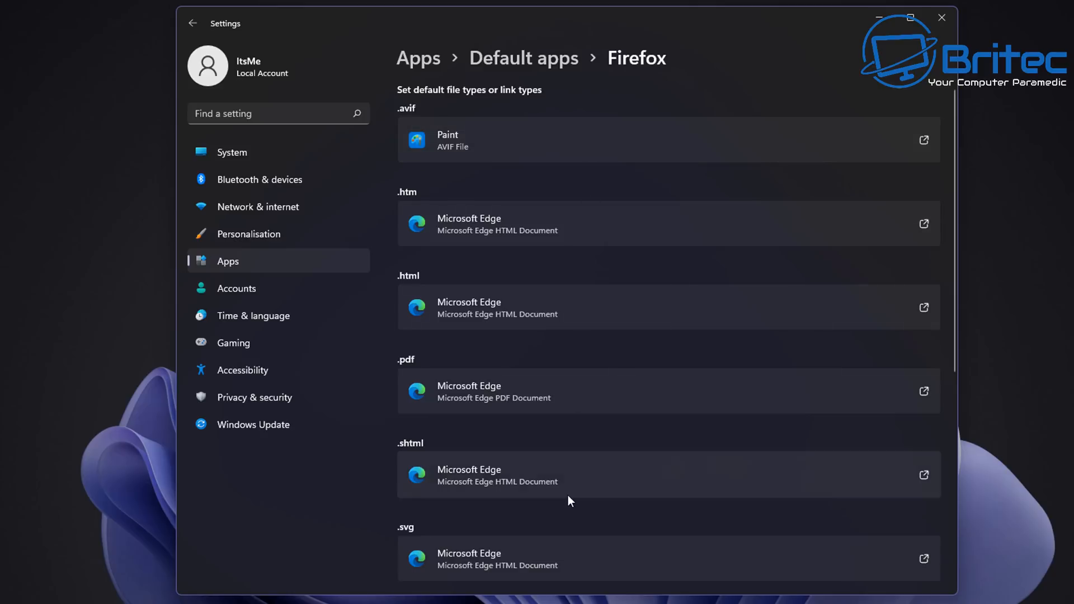
scroll(down, 3)
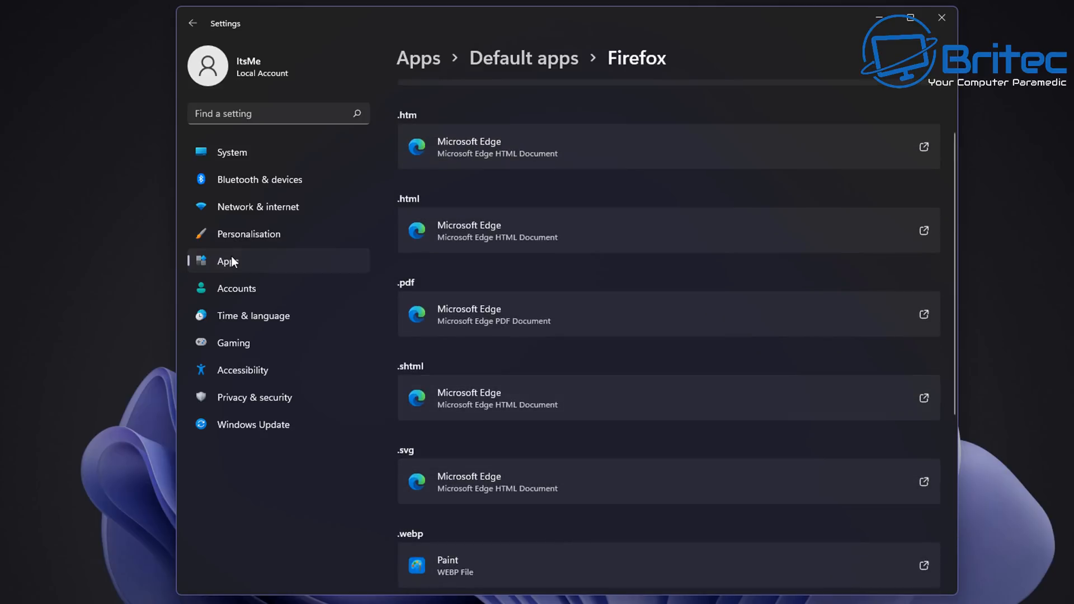
click(523, 57)
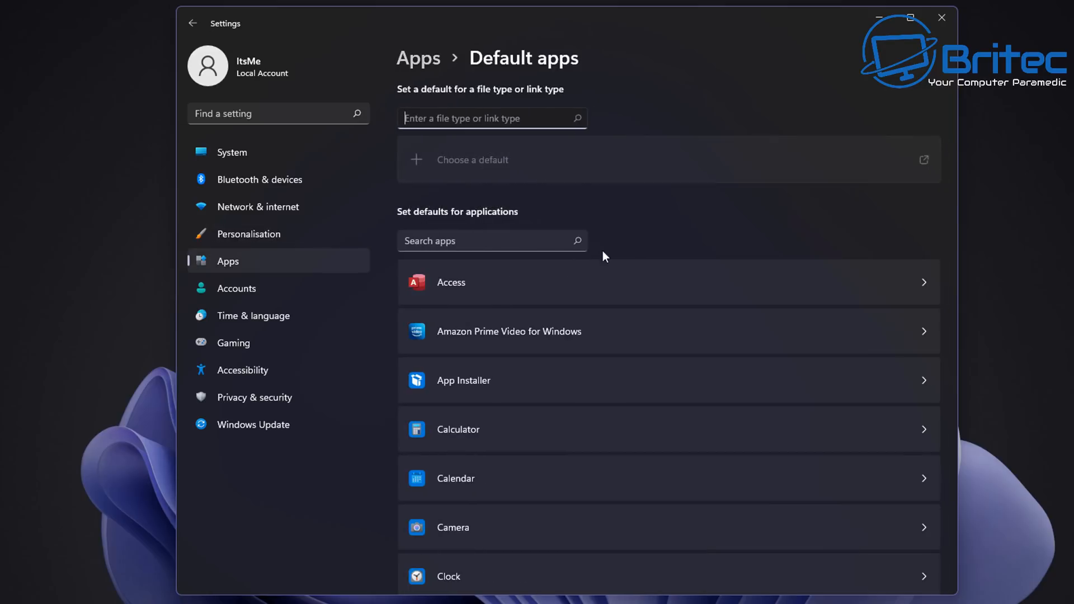
scroll(down, 3)
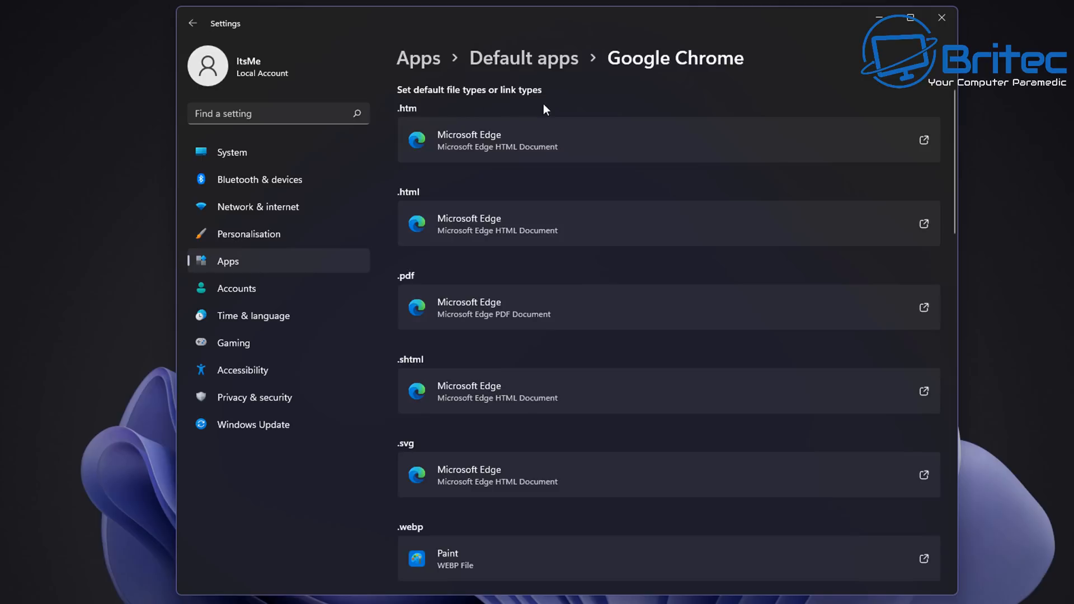
Step: Assign .pdf, .html and .shtml to Google Chrome, leaving .svg unchanged
scroll(down, 3)
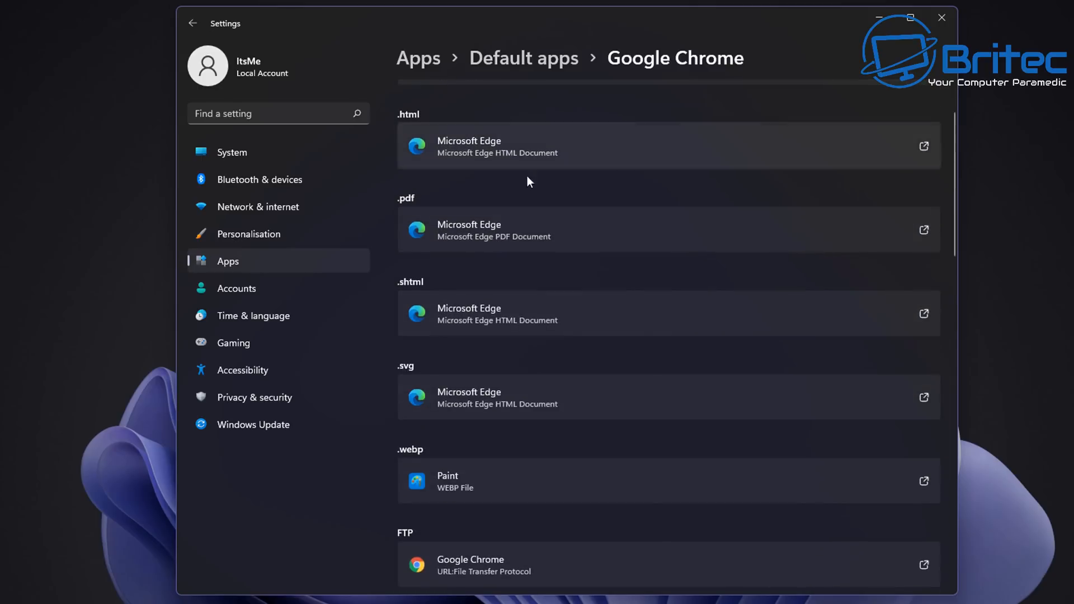
mouse_move(491, 236)
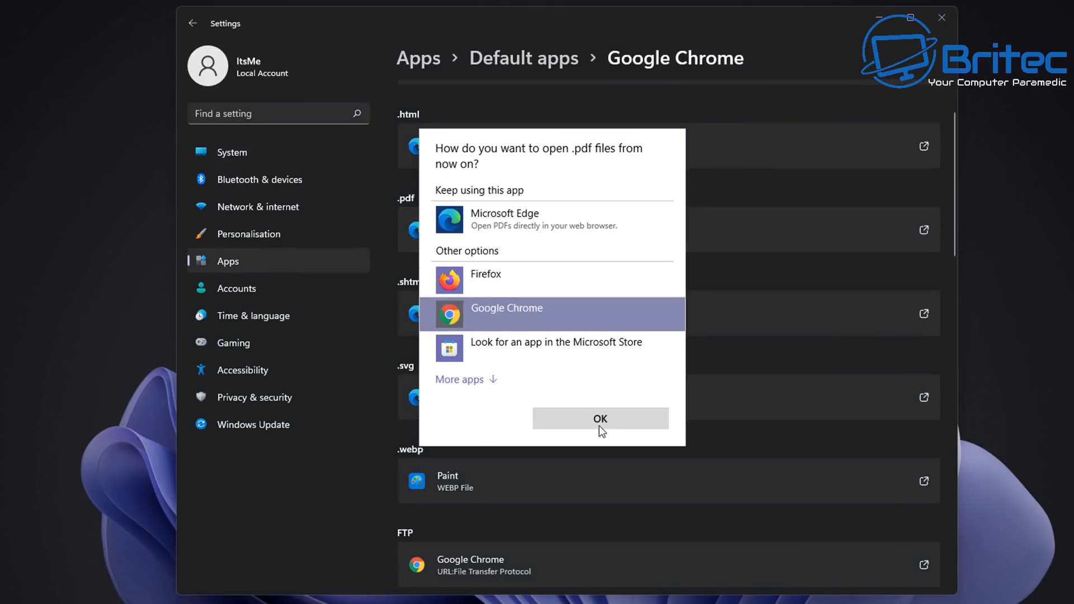
click(600, 418)
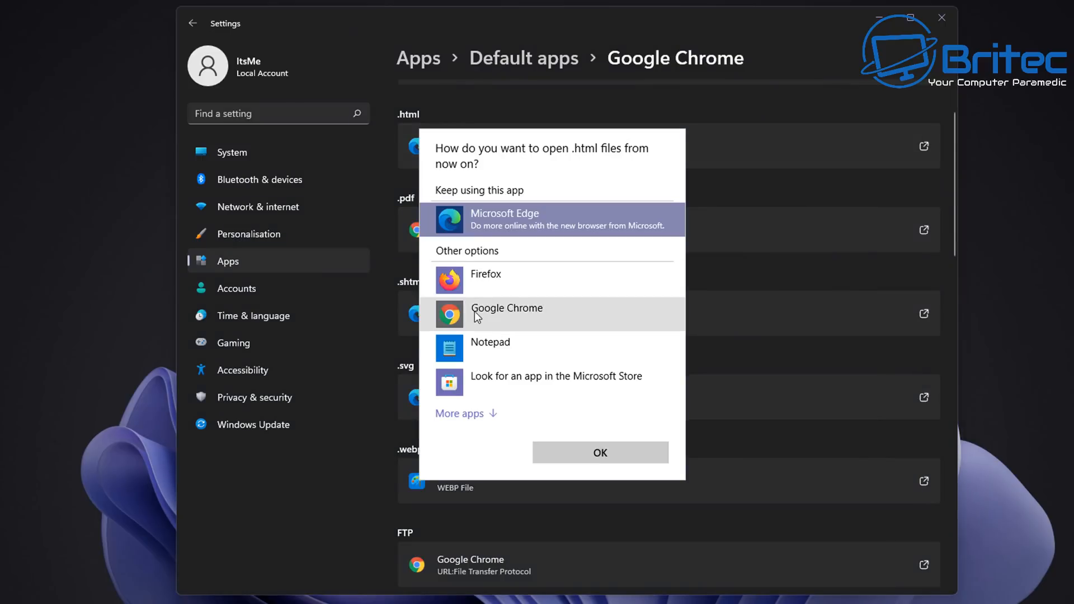
click(599, 452)
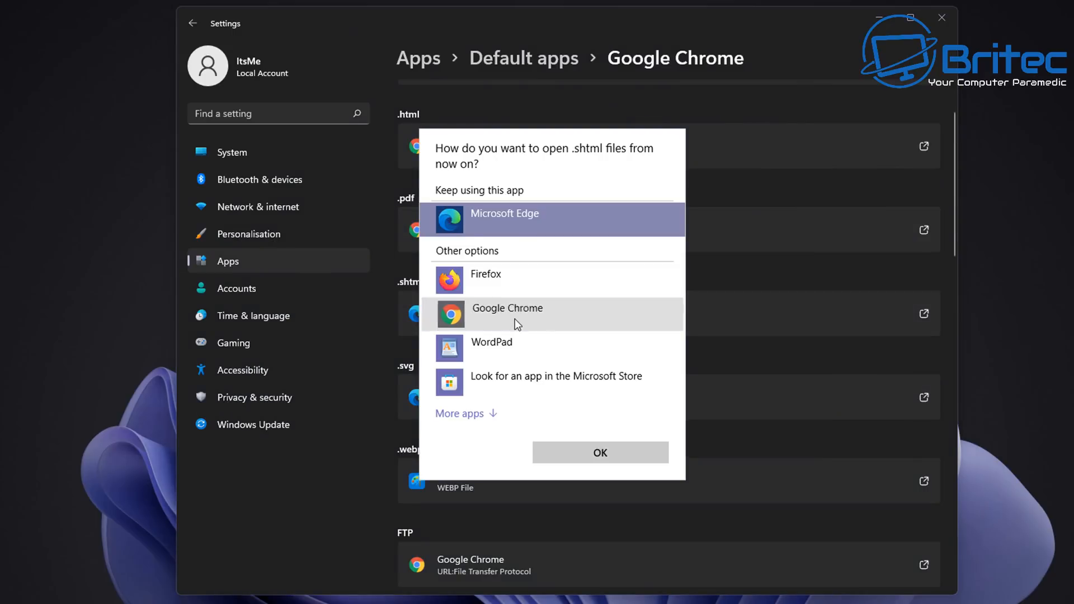
click(598, 452)
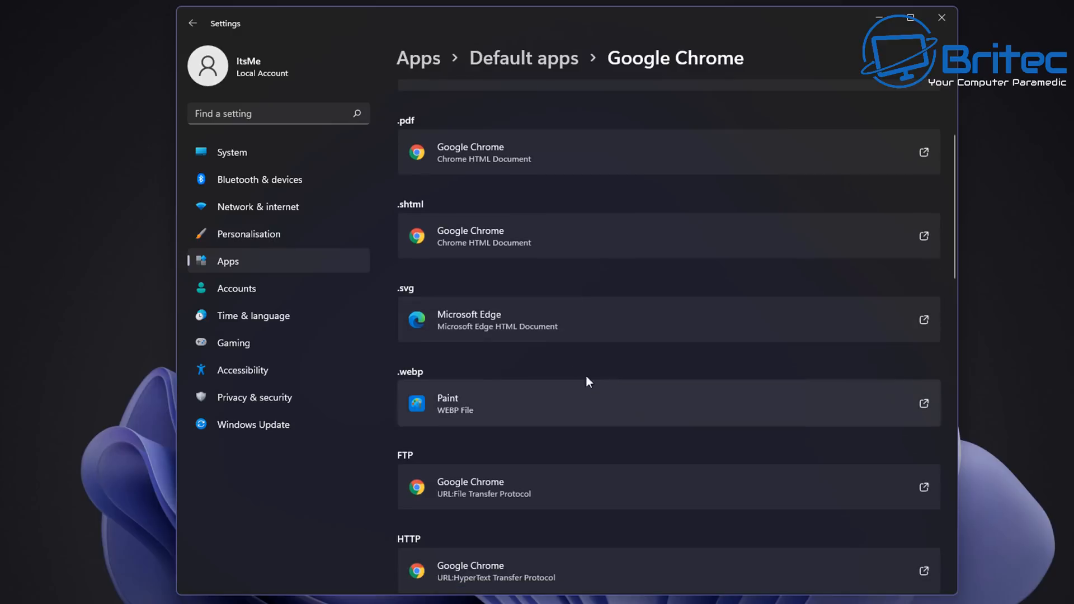
mouse_move(585, 316)
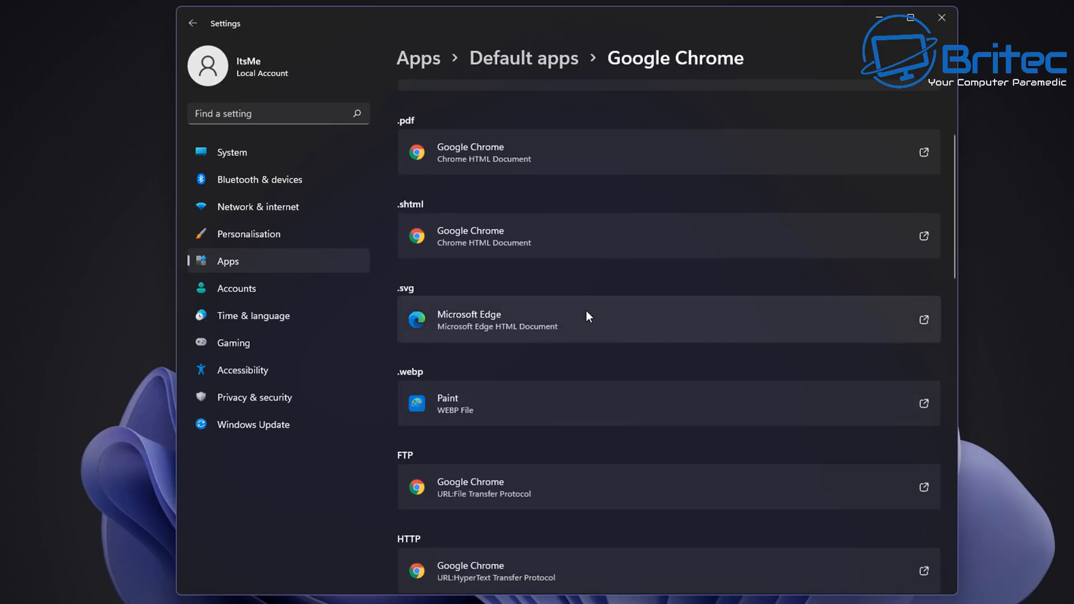
click(941, 17)
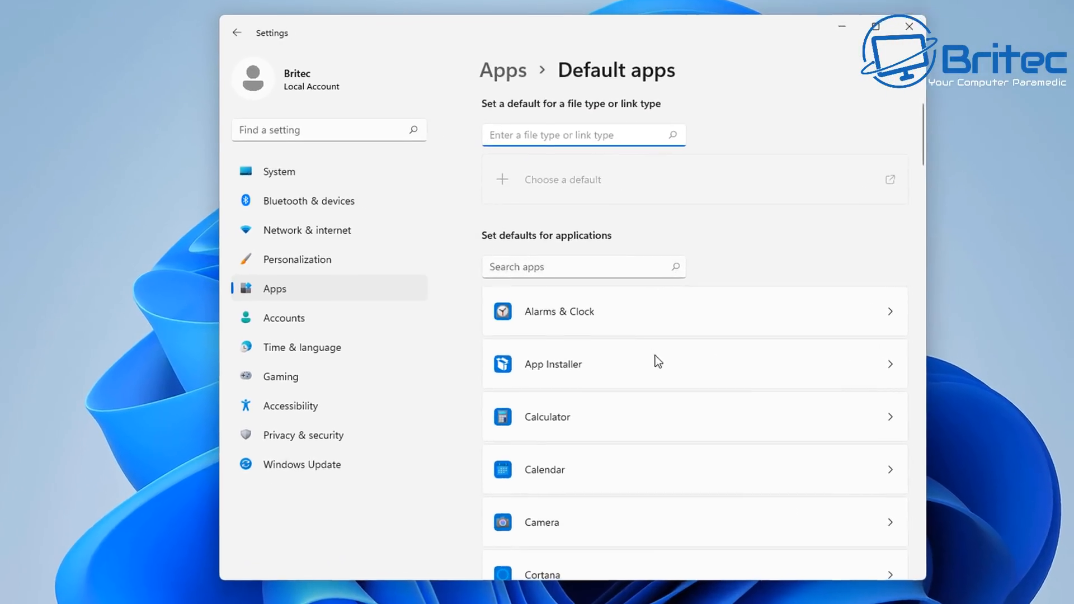
Step: Set Google Chrome as the default browser and close Settings
scroll(down, 3)
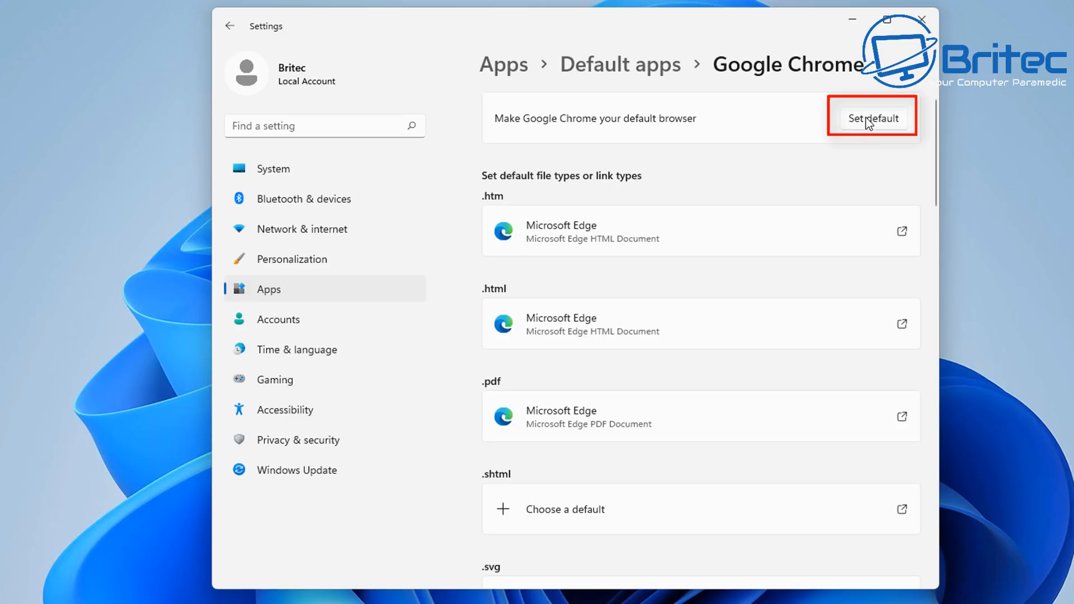
click(872, 117)
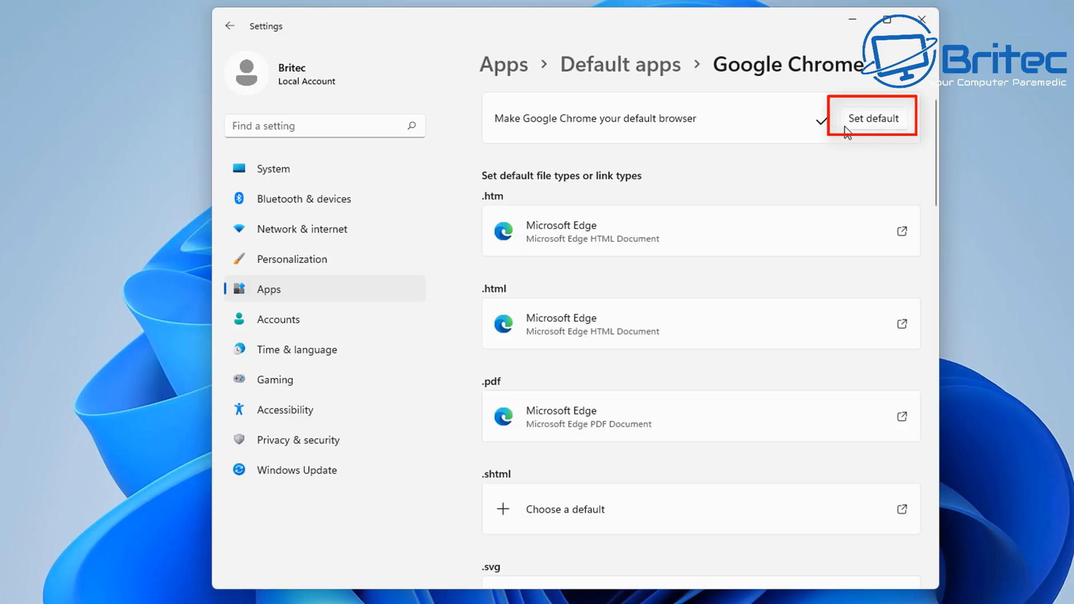
click(873, 117)
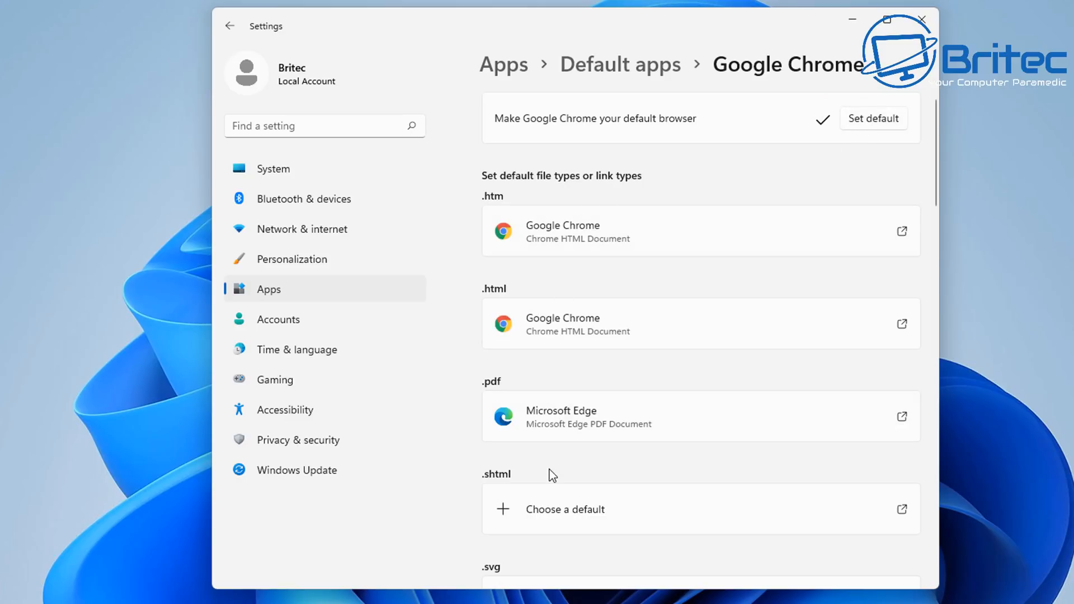
click(921, 19)
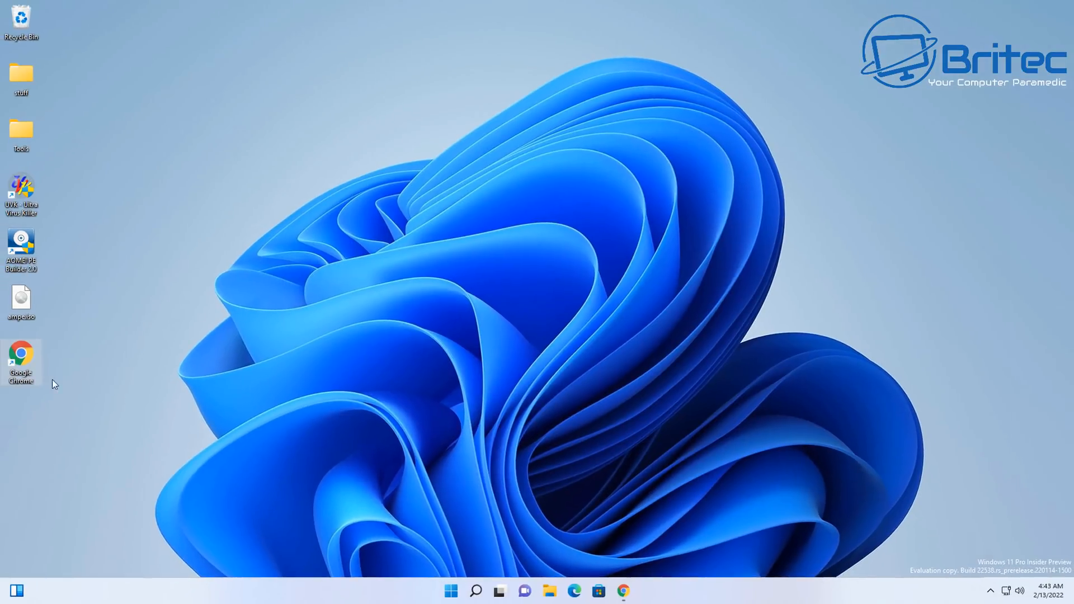
Step: Launch Google Chrome from its desktop shortcut to a New Tab page
double_click(21, 359)
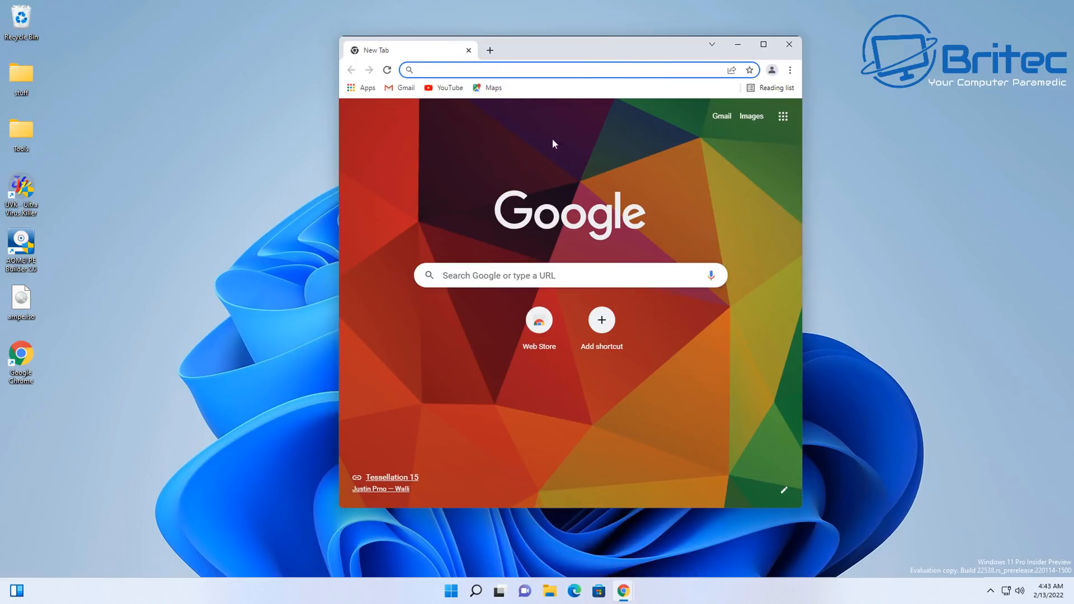
mouse_move(806, 51)
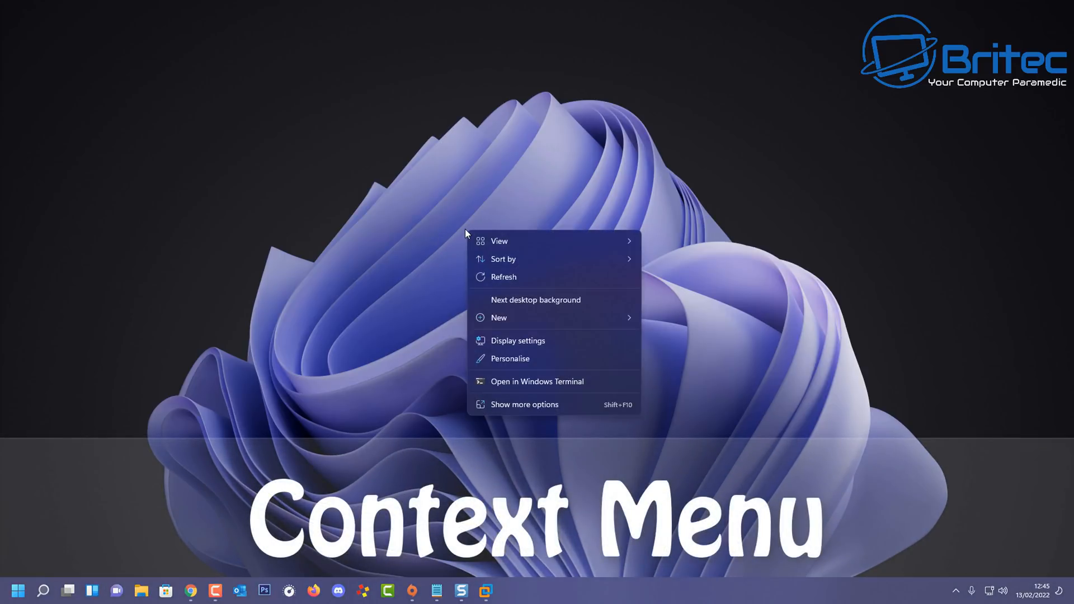
mouse_move(499, 259)
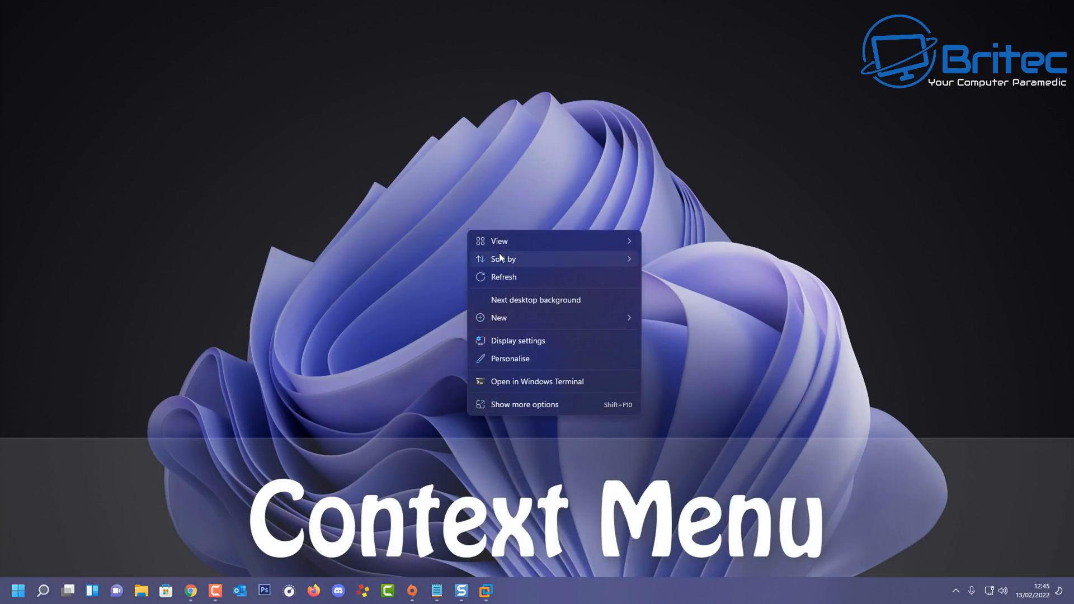
mouse_move(504, 276)
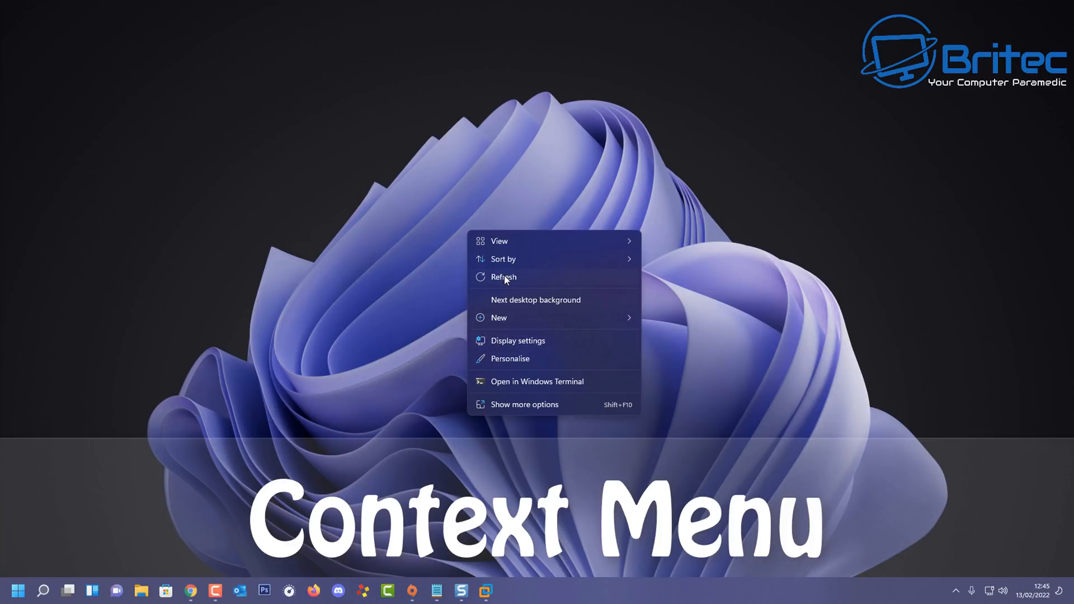
mouse_move(503, 259)
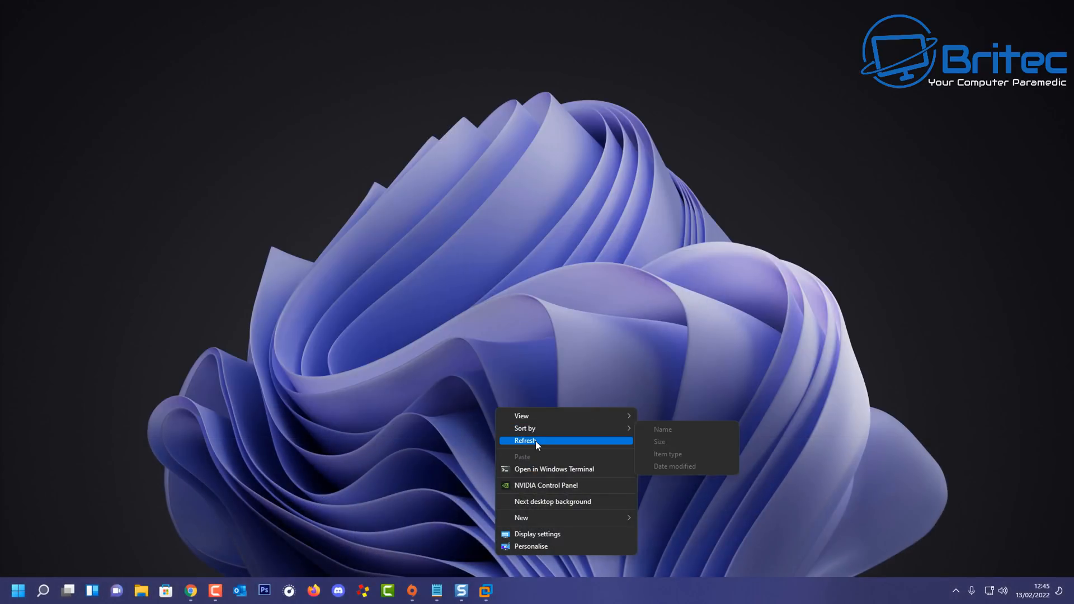
mouse_move(530, 546)
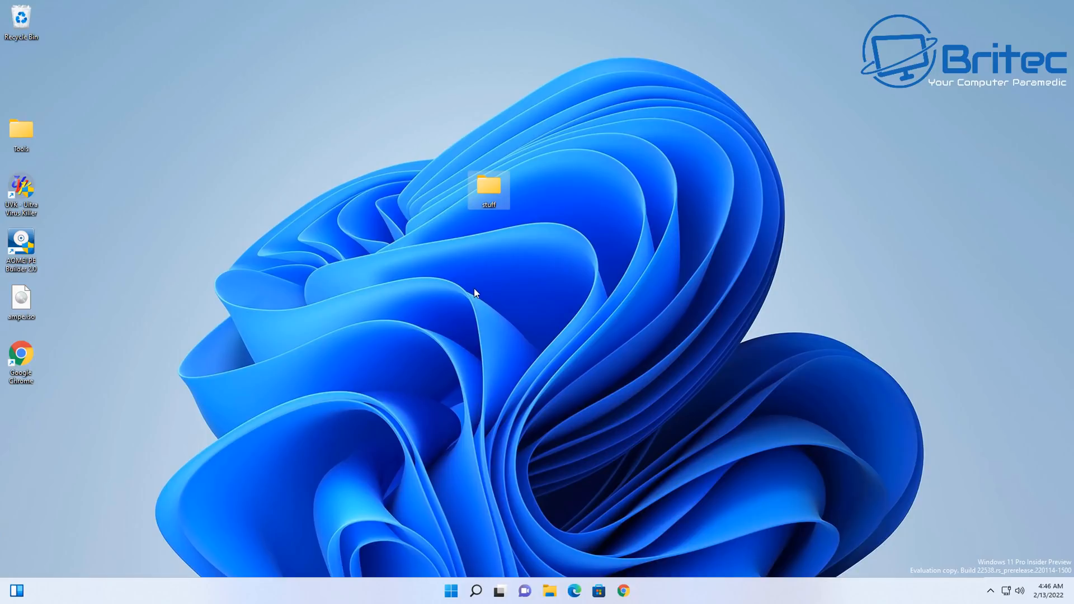
mouse_move(489, 187)
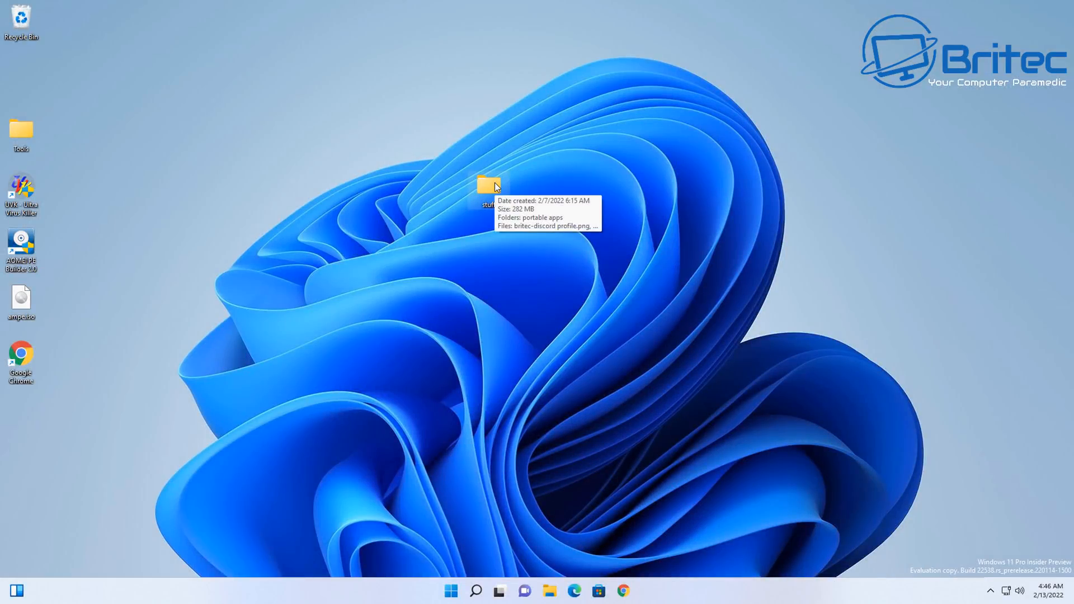
Step: Reach 7-Zip > Add to archive for the stuff folder via Show more options, then cancel it
right_click(488, 184)
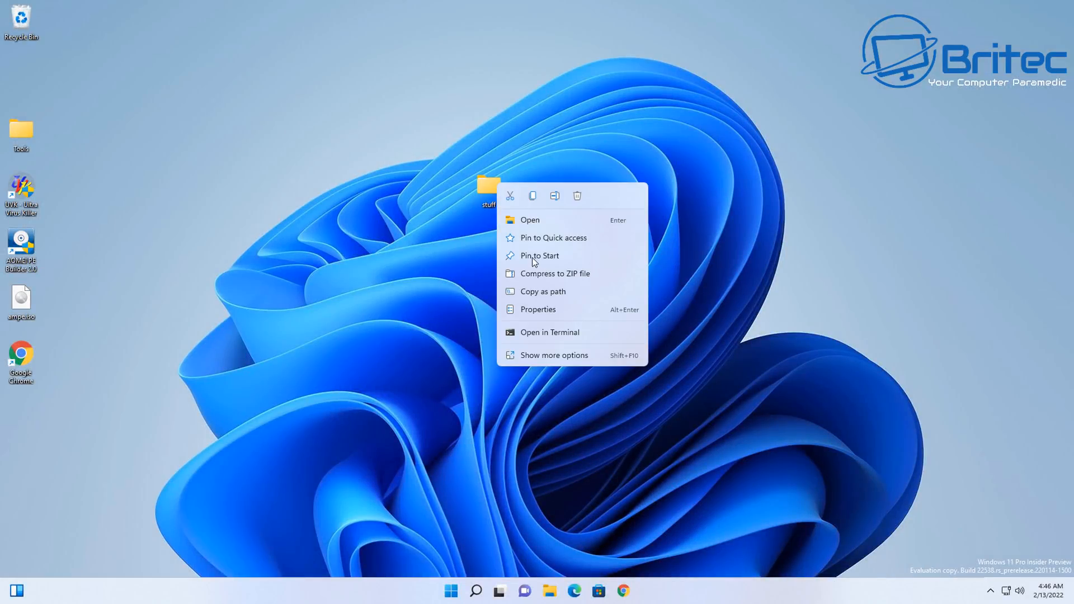
mouse_move(545, 218)
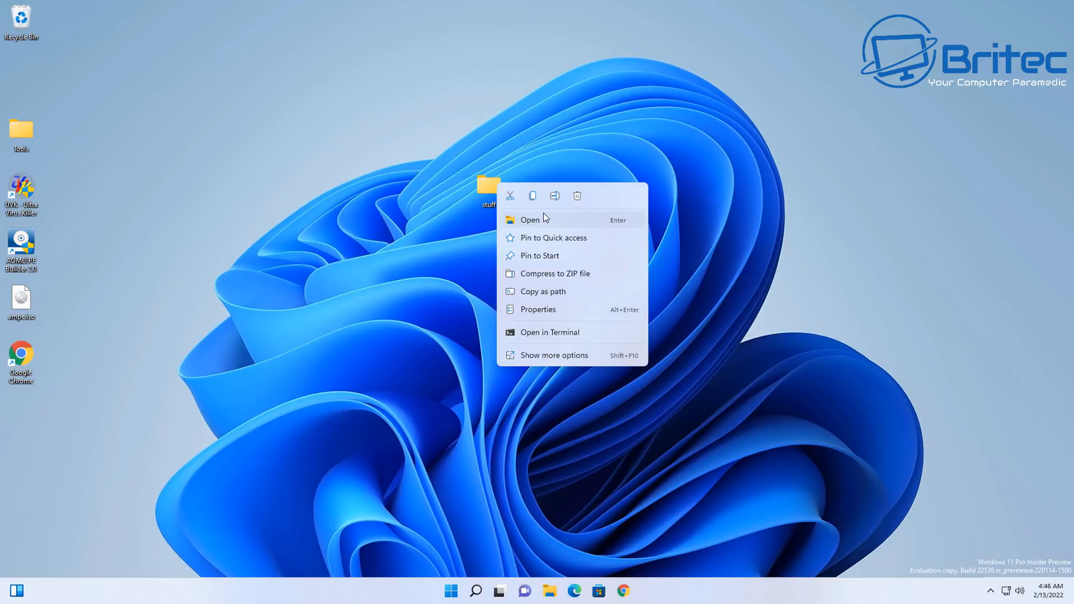
mouse_move(545, 273)
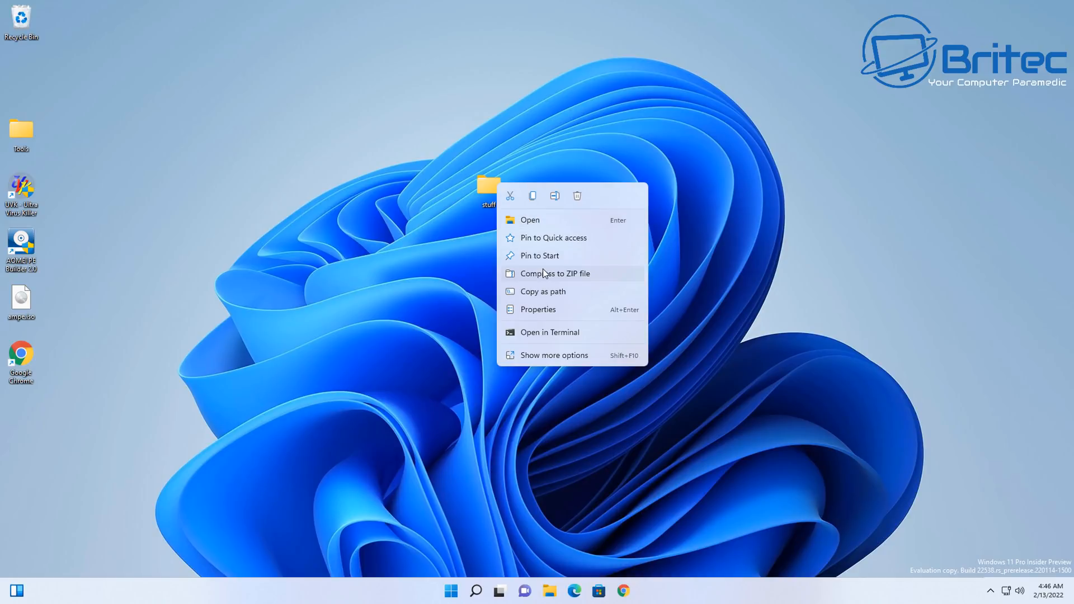
click(554, 355)
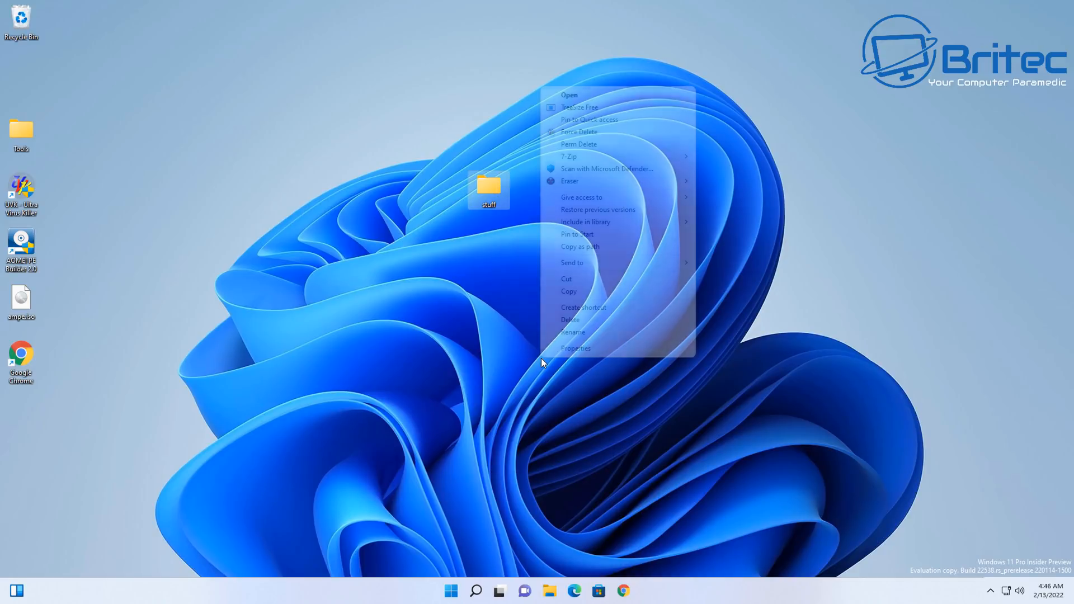
mouse_move(568, 156)
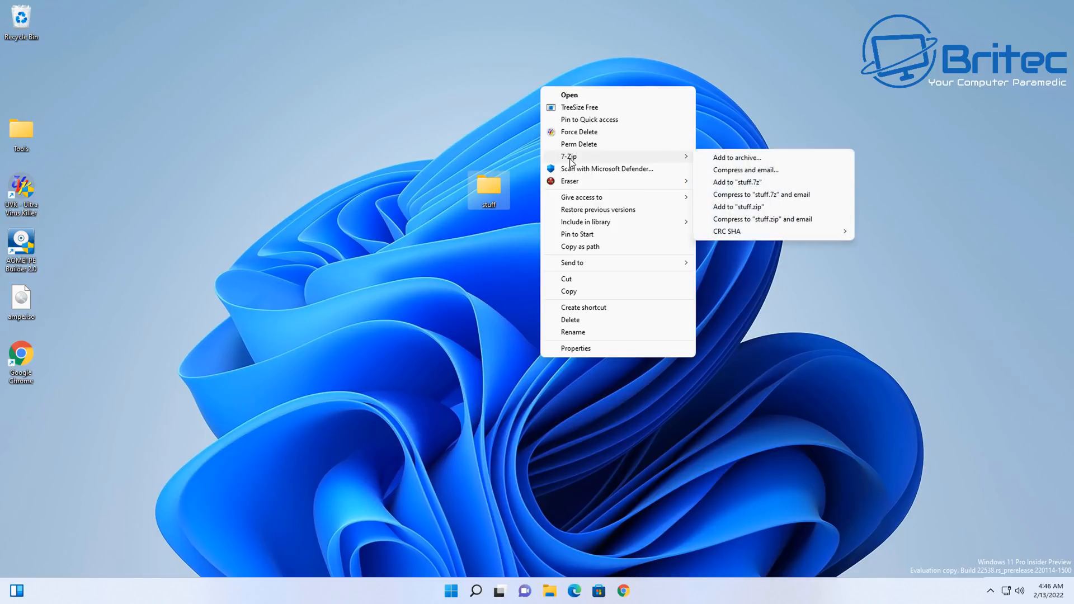
mouse_move(731, 157)
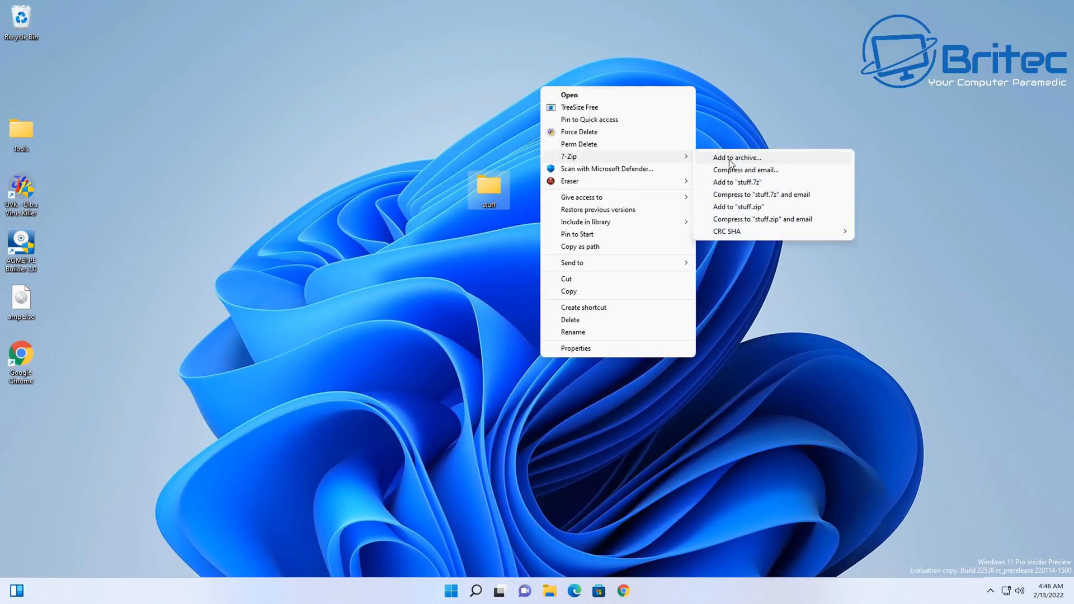
click(736, 158)
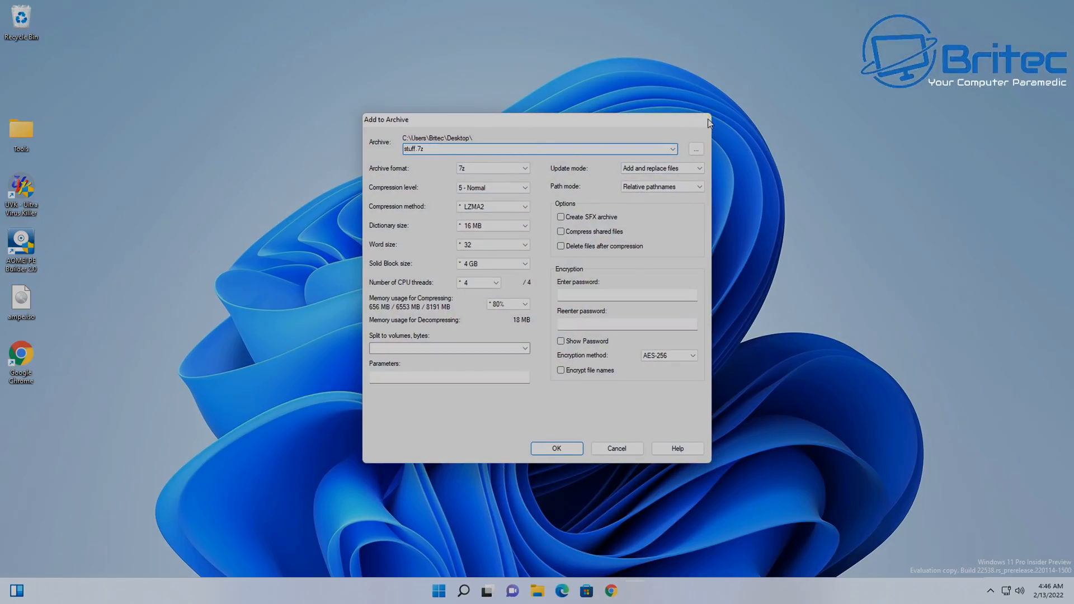
click(556, 448)
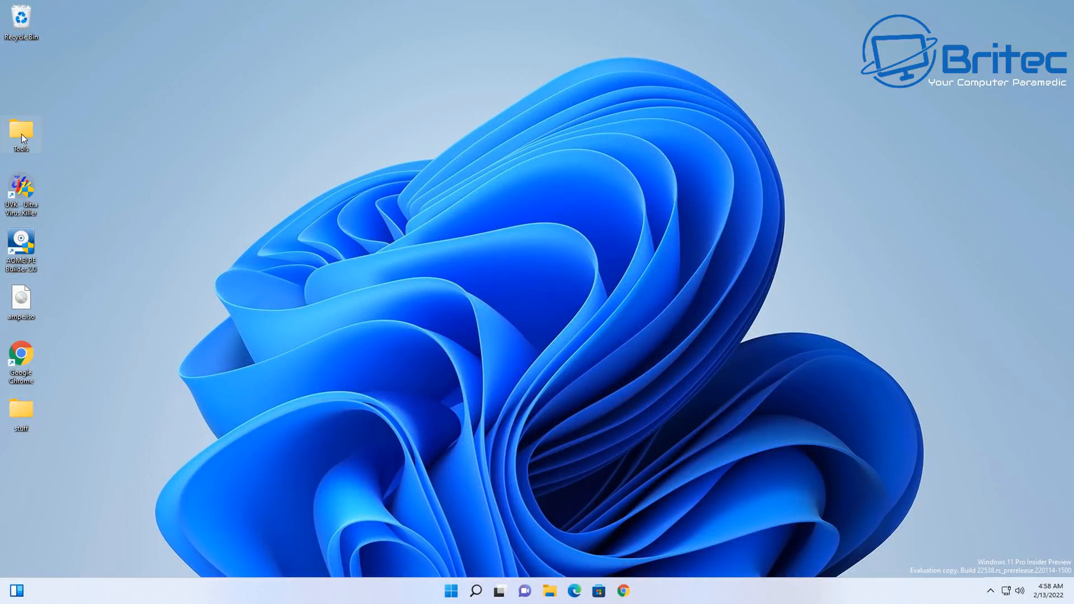
Step: Drag the stuff folder to the desktop centre, then up under the Recycle Bin
drag(20, 414, 476, 229)
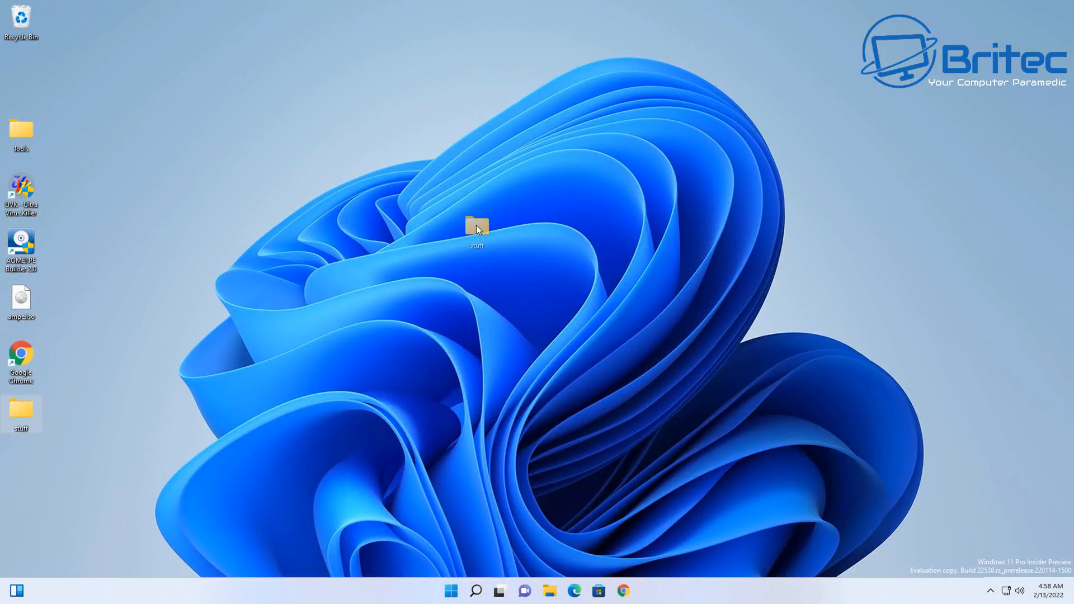
right_click(476, 229)
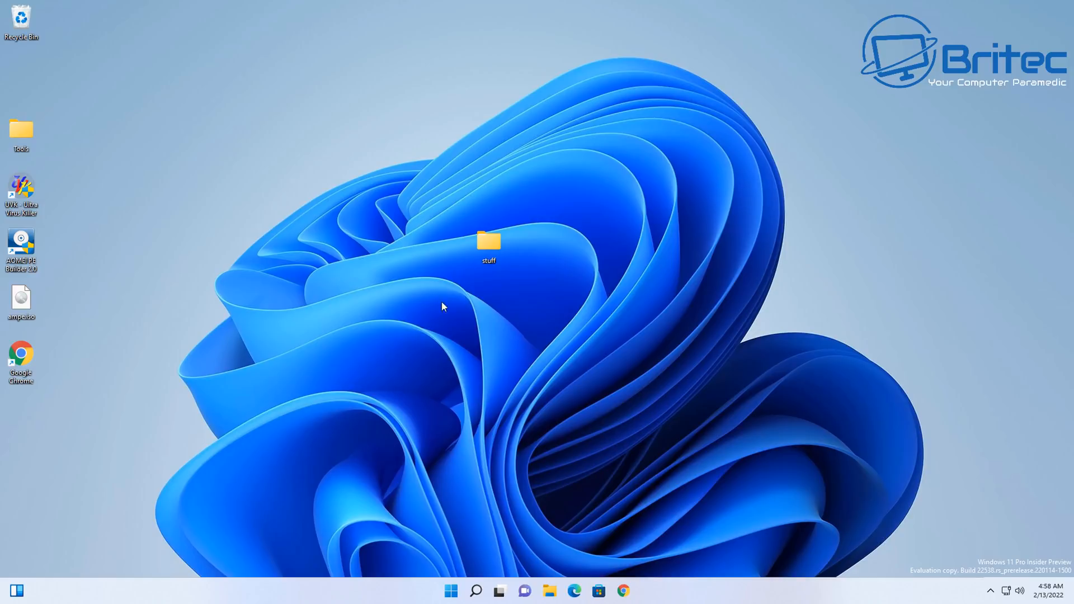
drag(489, 243, 22, 77)
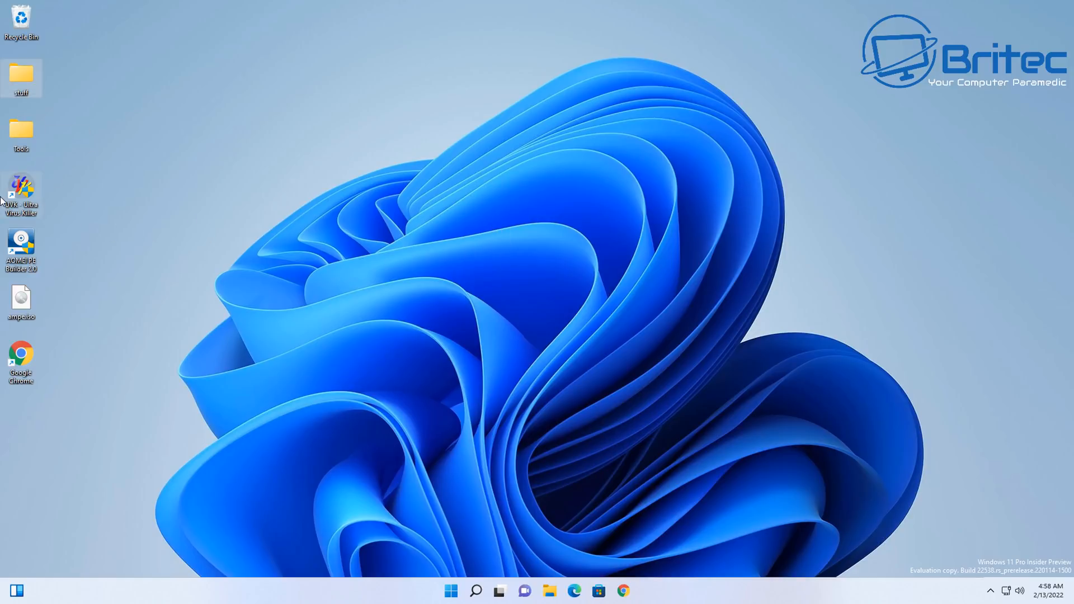
mouse_move(20, 195)
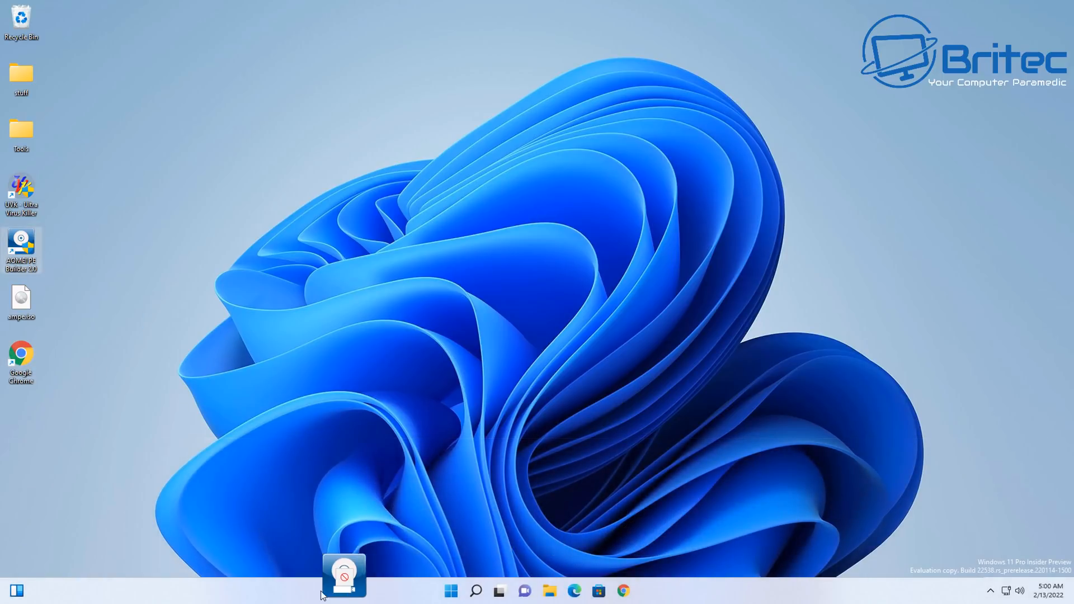
Step: Try dropping a shortcut onto the taskbar, then go to Taskbar settings
drag(343, 574, 107, 579)
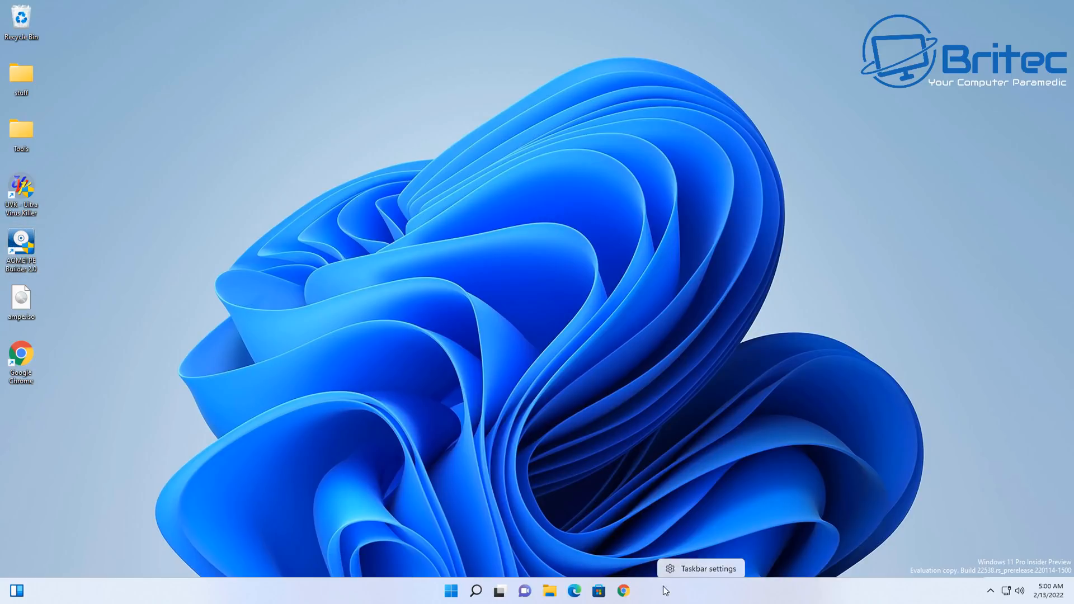
click(701, 569)
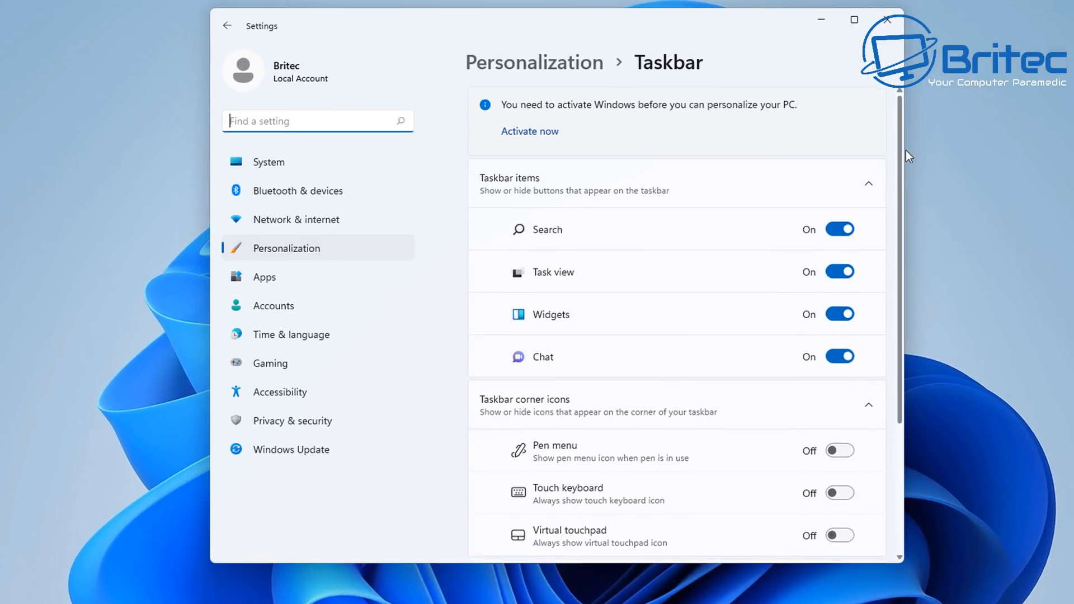
Step: Scroll through Taskbar corner overflow and behaviors, then close Settings
scroll(down, 3)
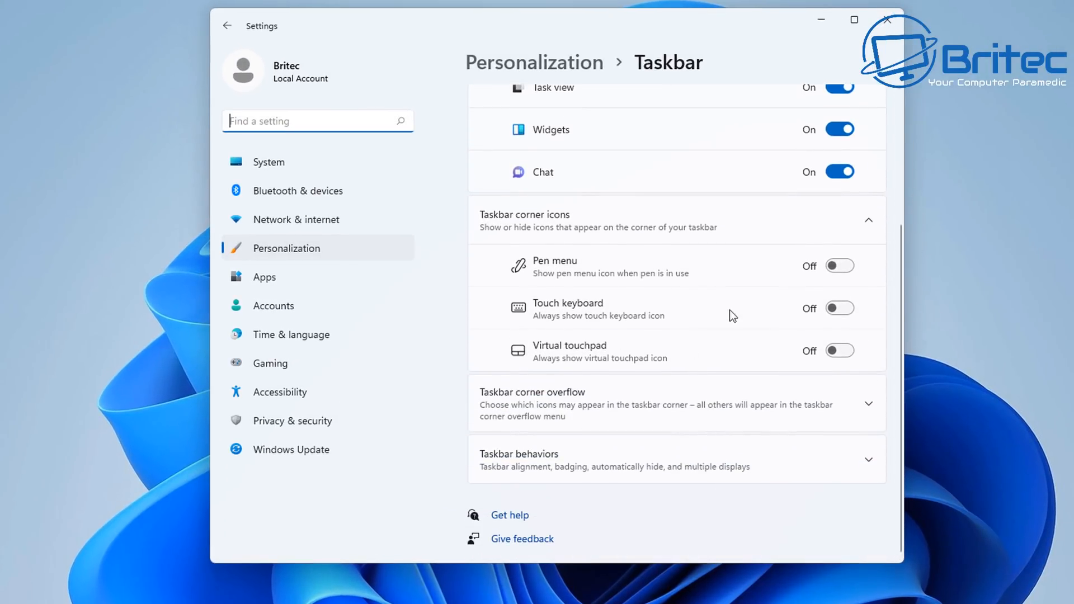
mouse_move(649, 375)
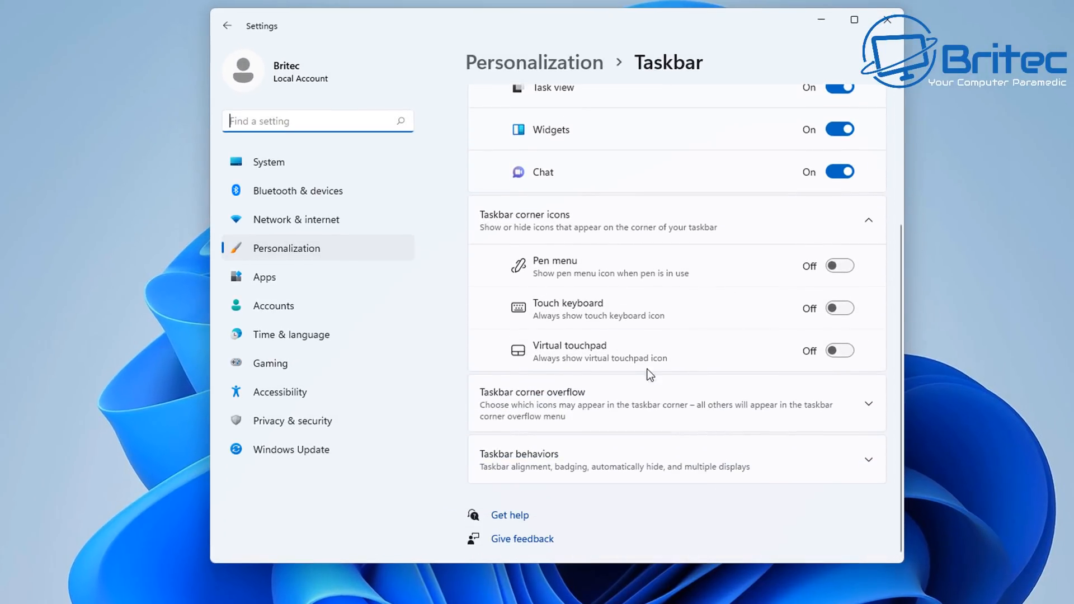
mouse_move(840, 418)
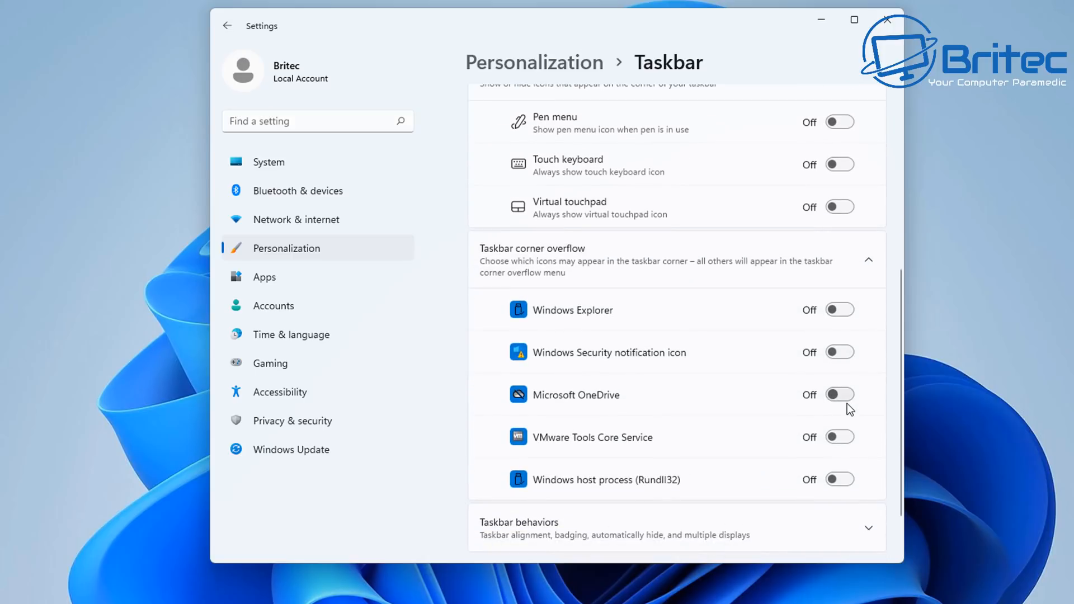
mouse_move(840, 394)
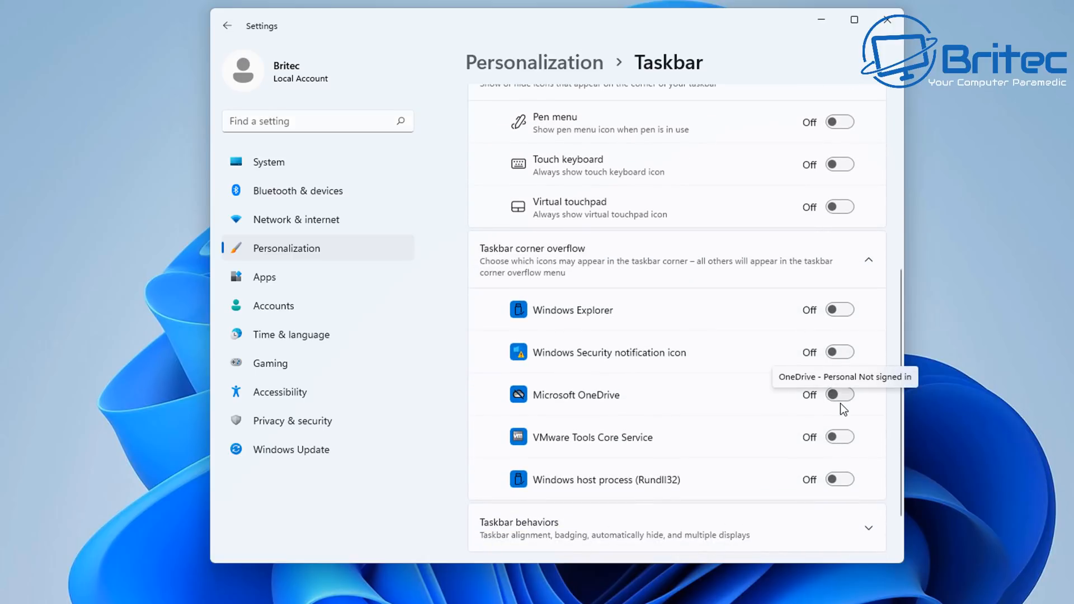
scroll(down, 3)
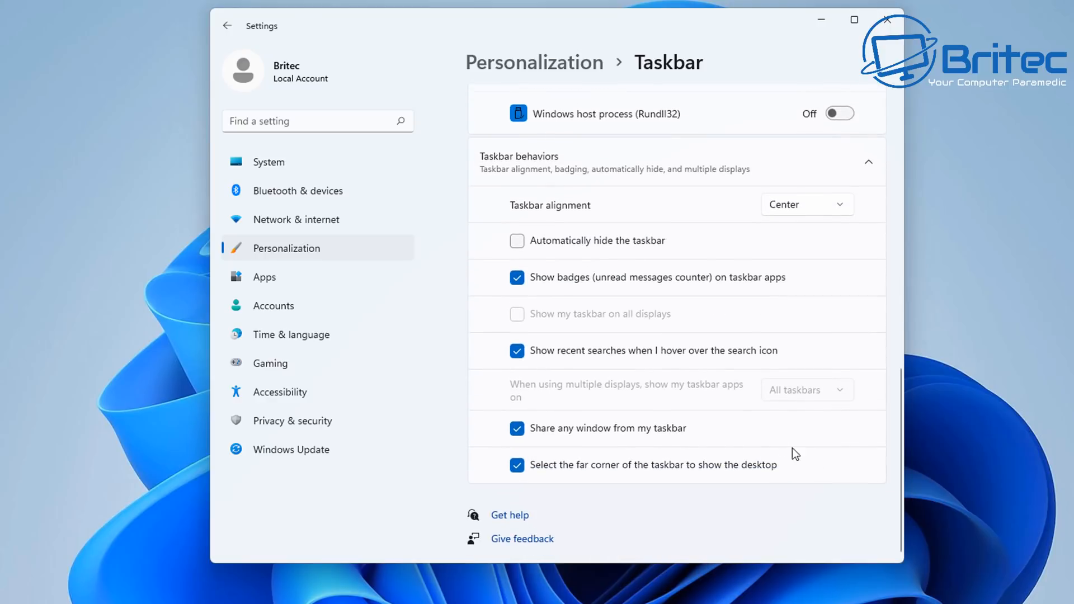
mouse_move(593, 214)
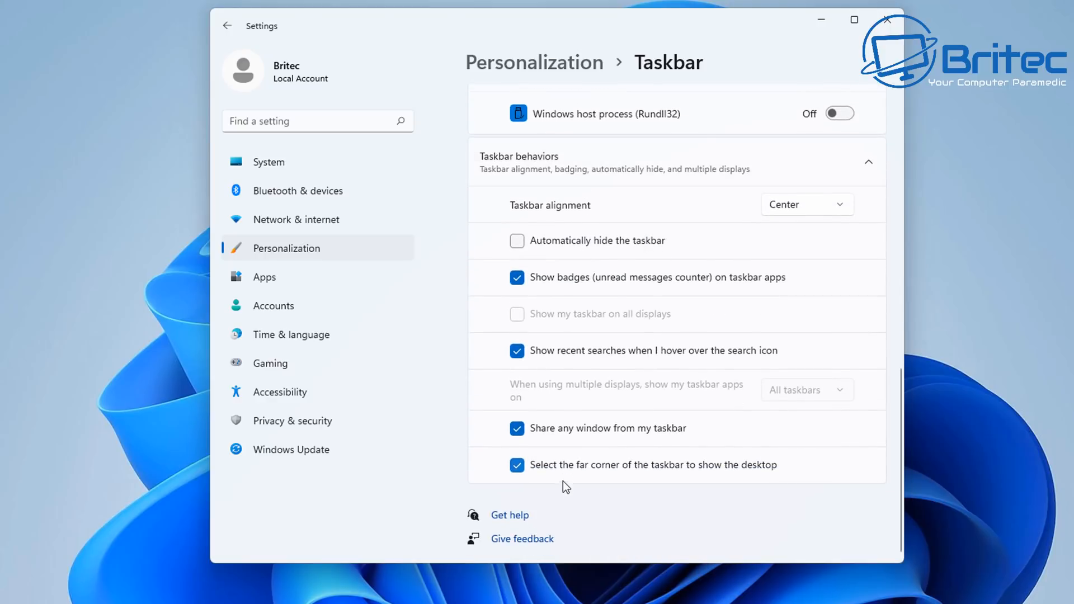
mouse_move(577, 446)
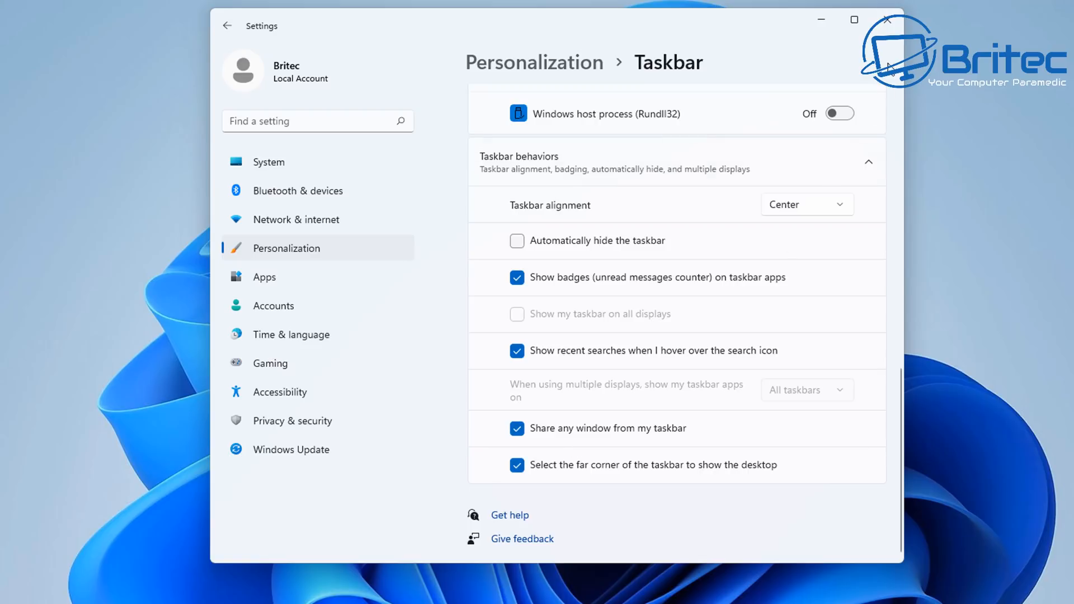
mouse_move(888, 20)
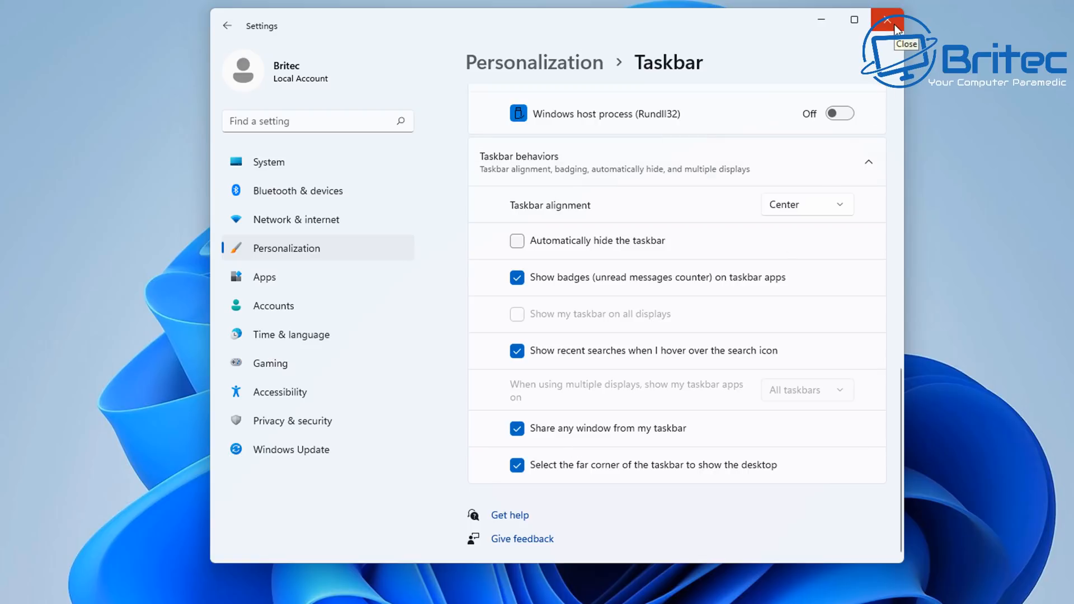
click(888, 20)
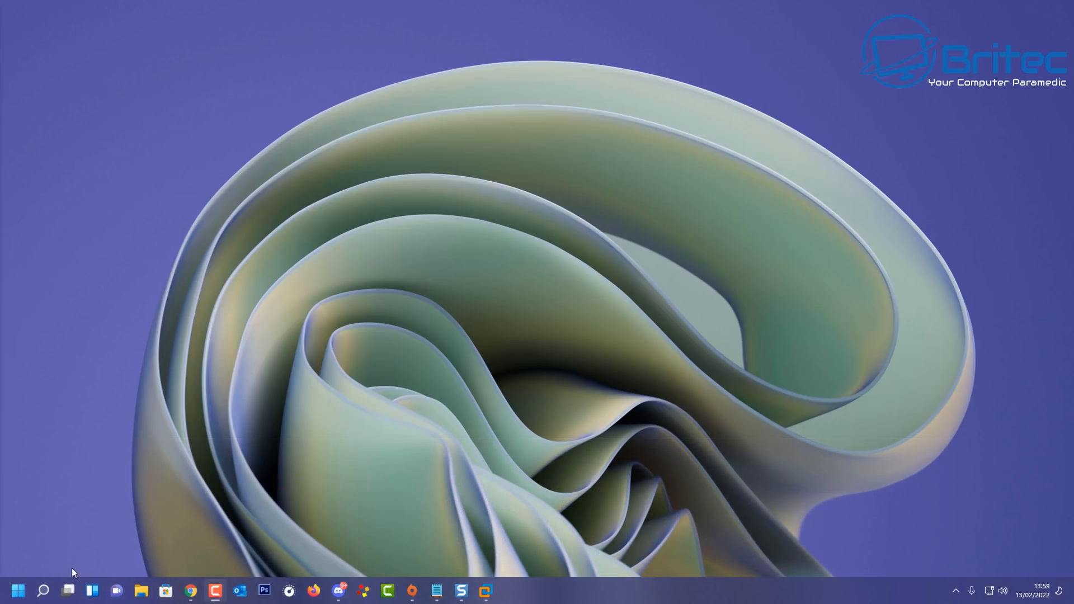
Step: Show the Start menu's pinned apps, peek at All apps, and return to Pinned
click(17, 590)
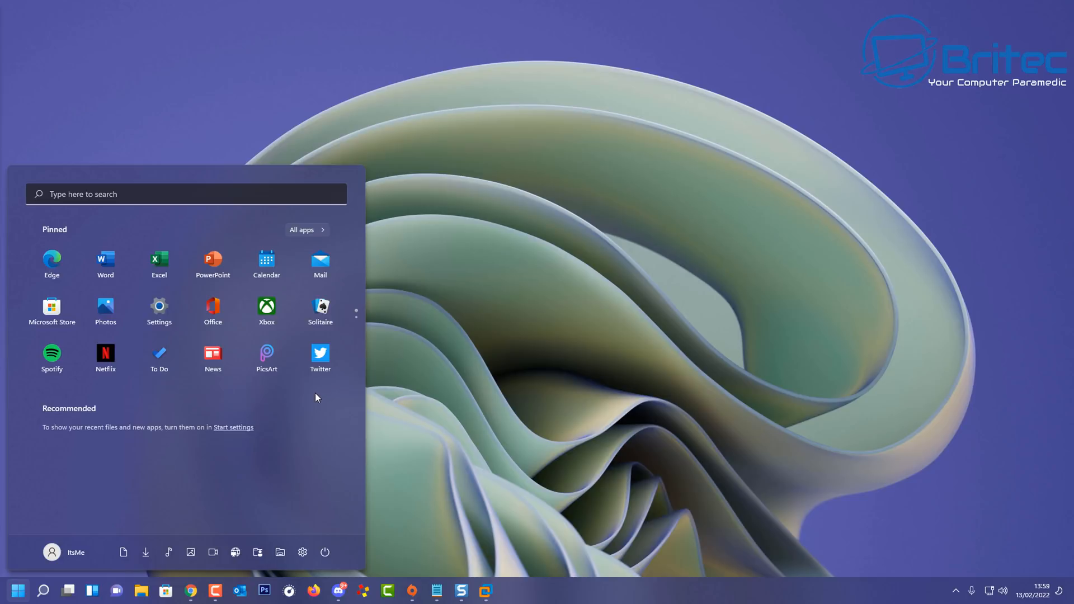
mouse_move(196, 172)
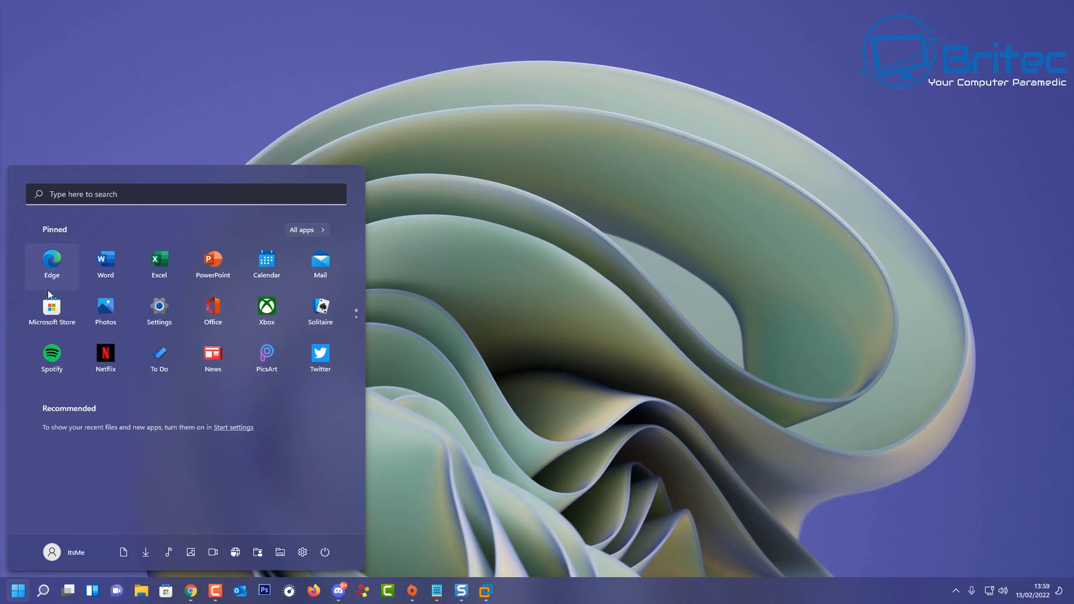
mouse_move(374, 372)
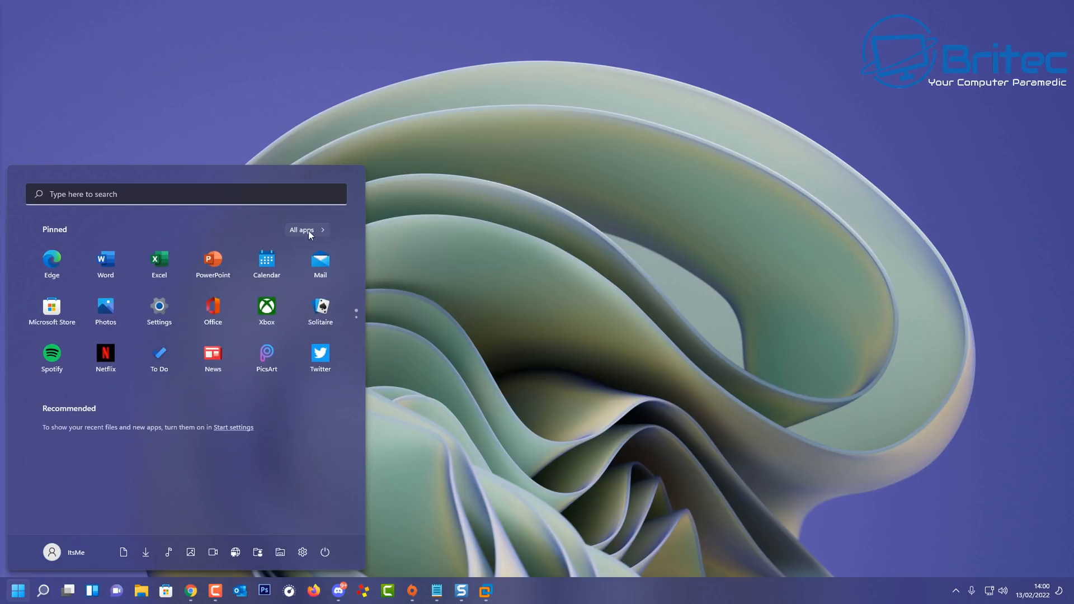
click(301, 230)
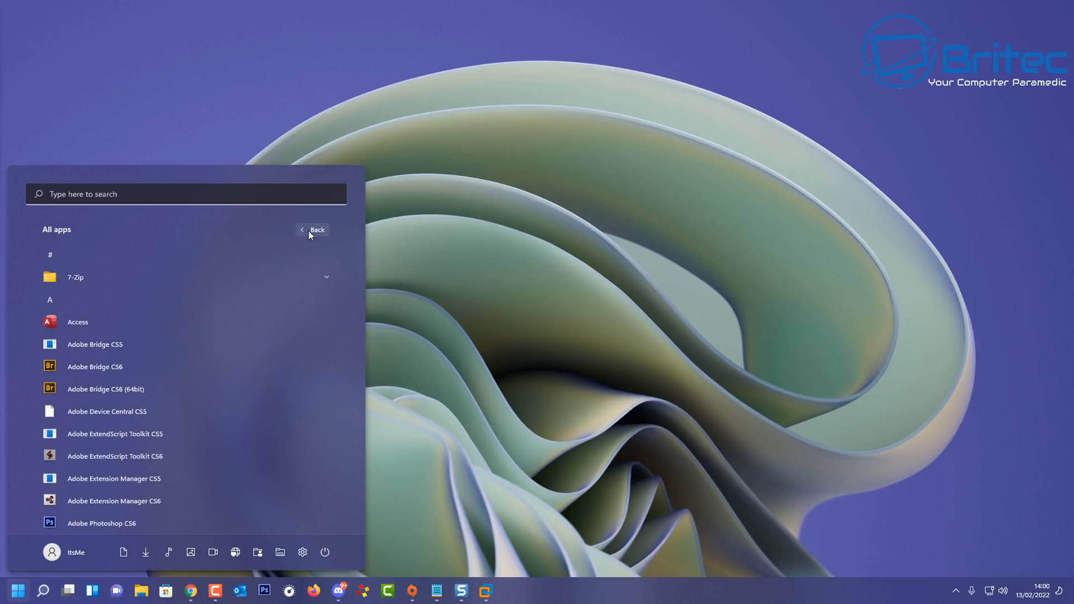
click(315, 230)
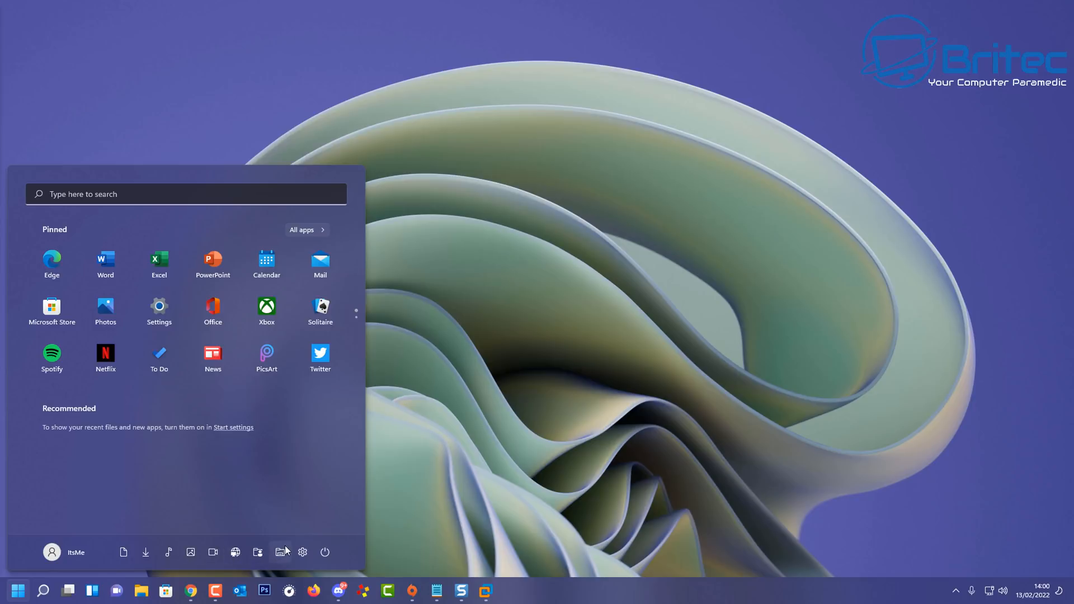
mouse_move(23, 559)
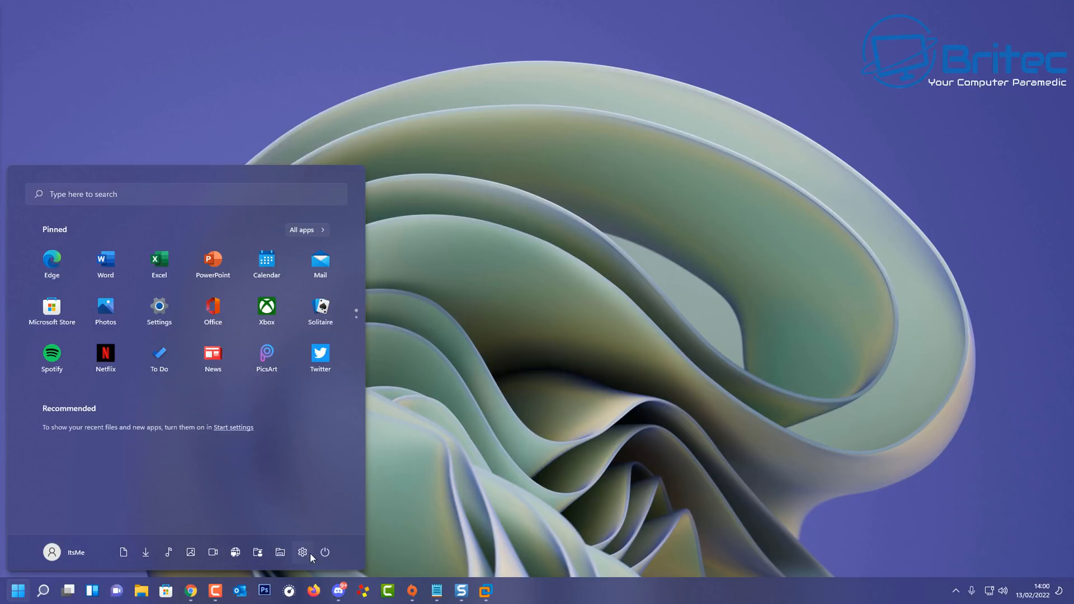
mouse_move(302, 552)
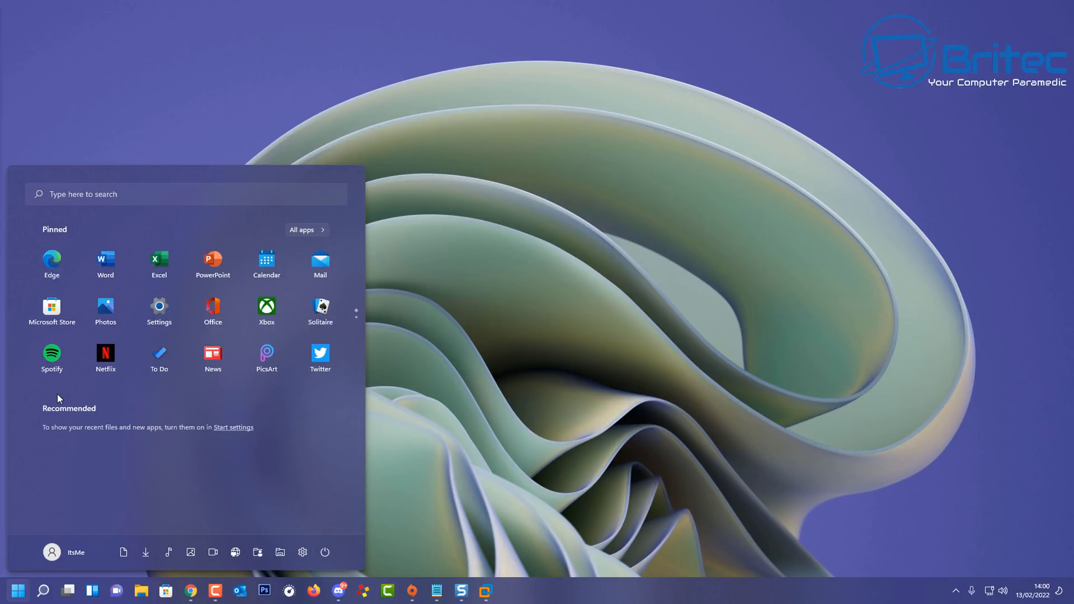
mouse_move(300, 307)
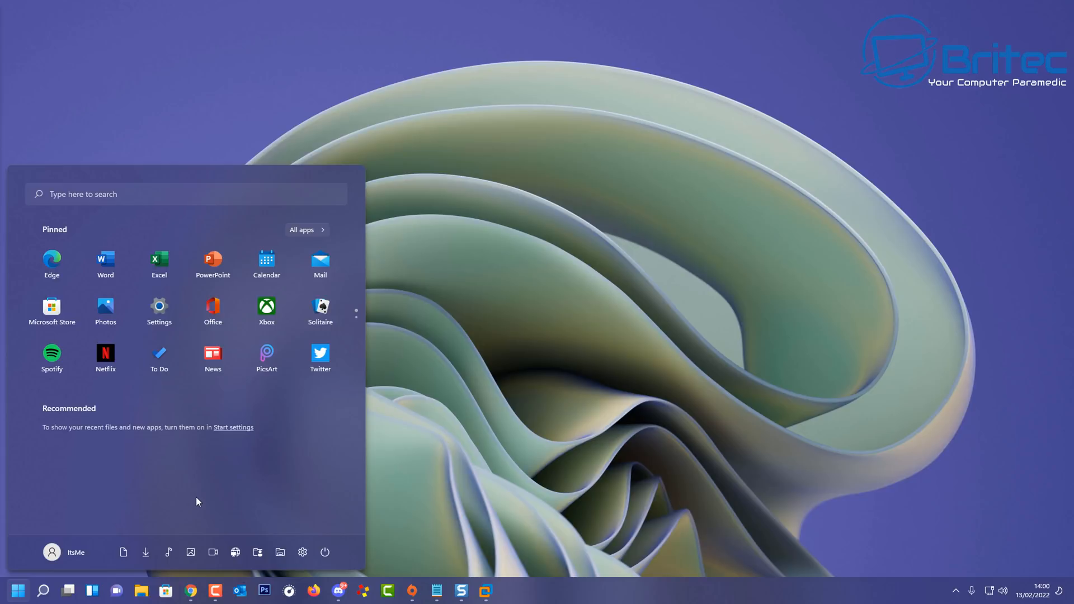
mouse_move(76, 460)
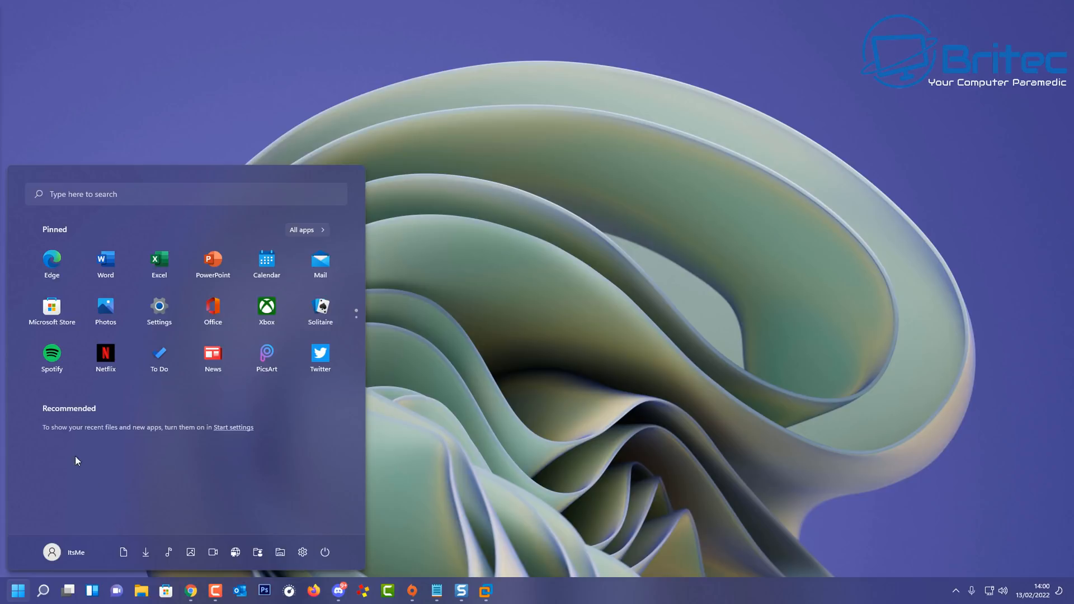
mouse_move(361, 398)
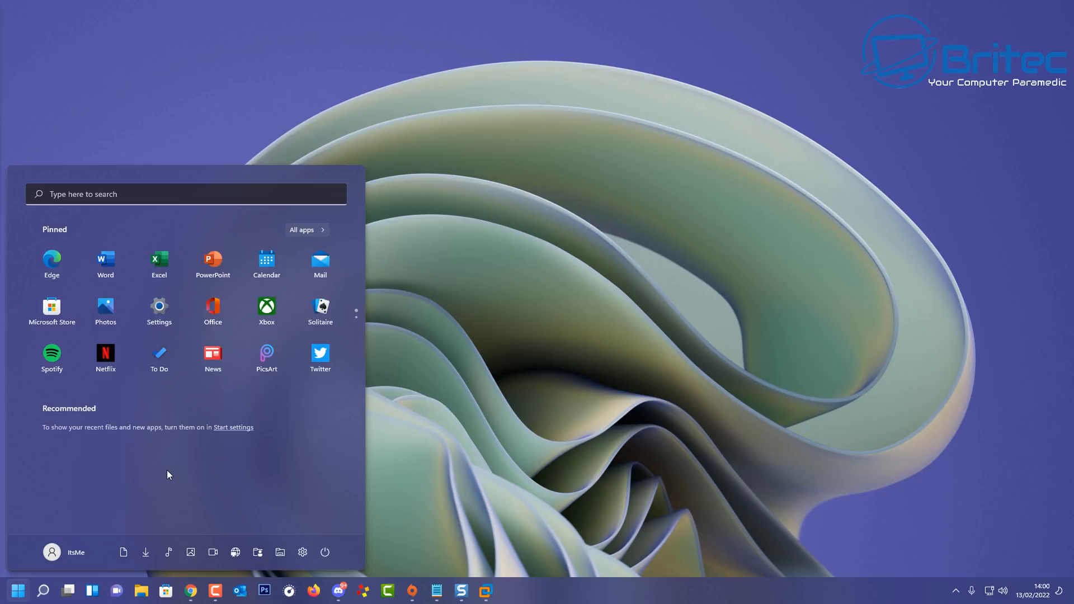
mouse_move(354, 202)
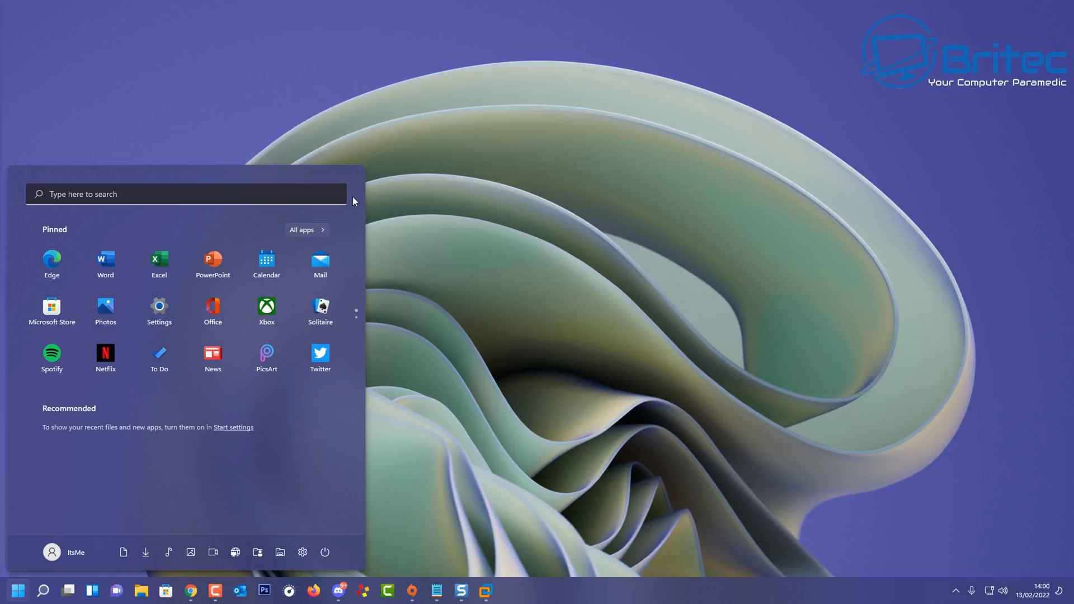
mouse_move(334, 393)
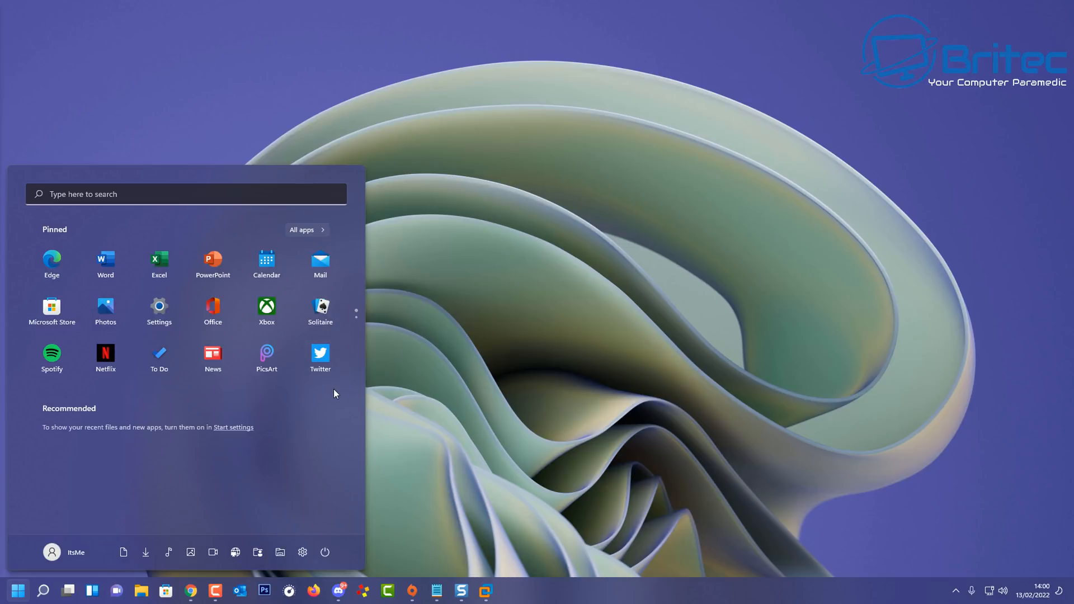
mouse_move(336, 471)
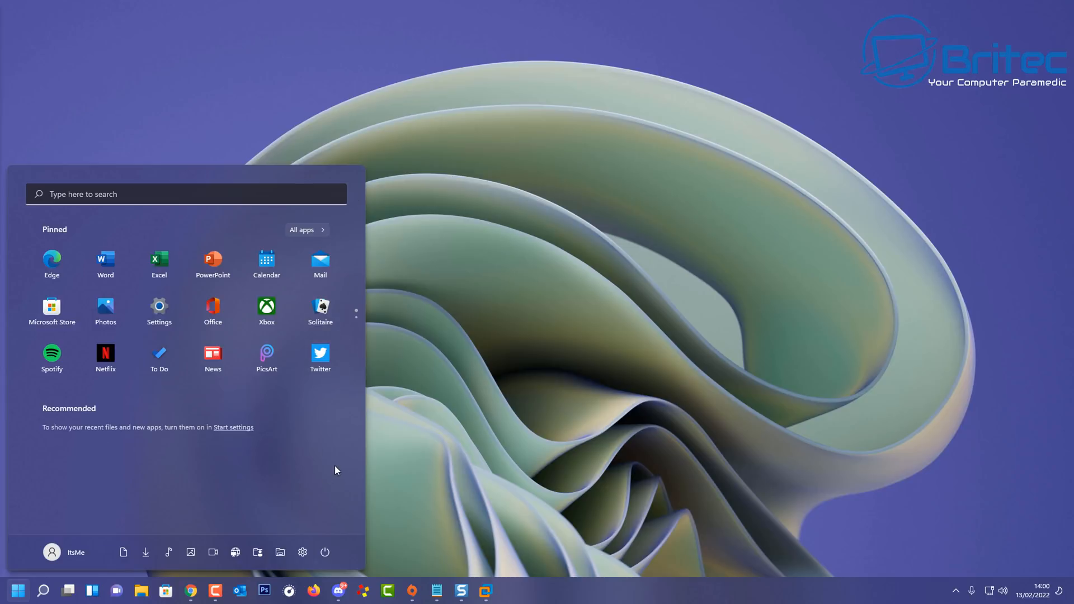
mouse_move(277, 485)
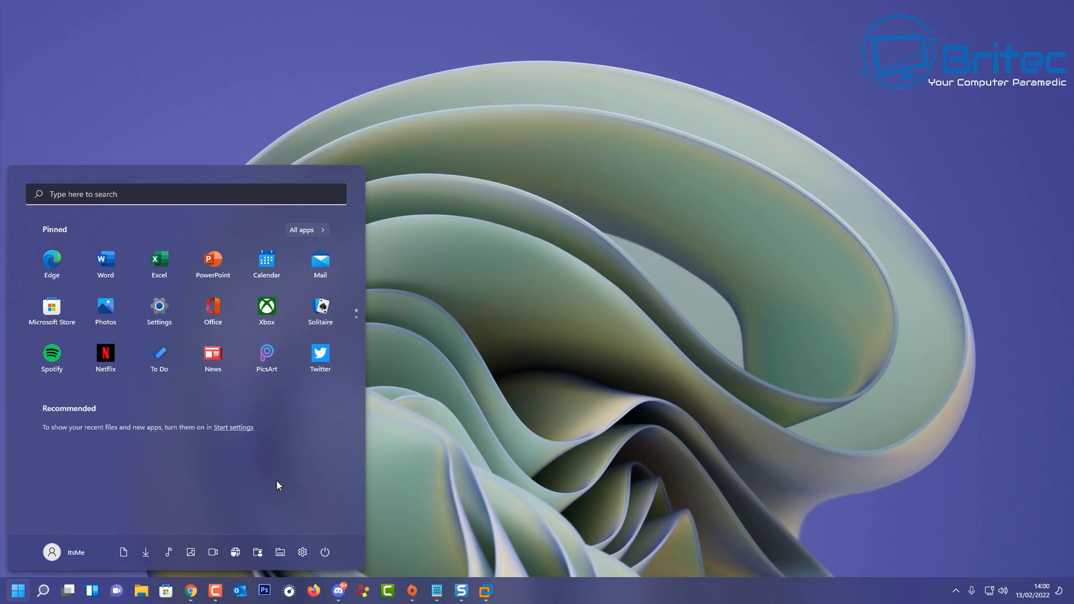
mouse_move(267, 472)
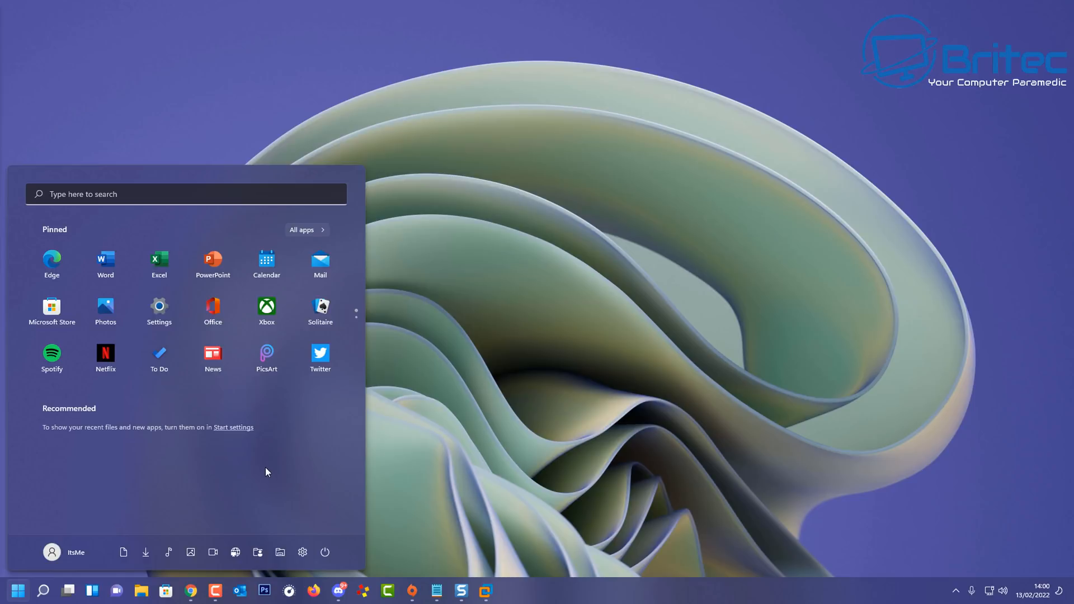
mouse_move(147, 228)
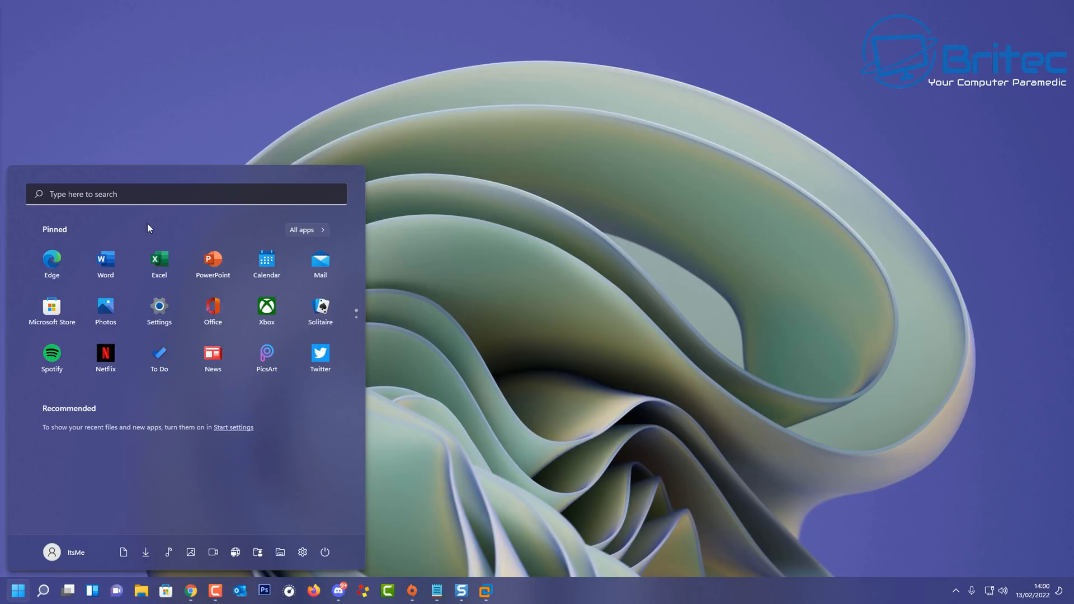
mouse_move(301, 280)
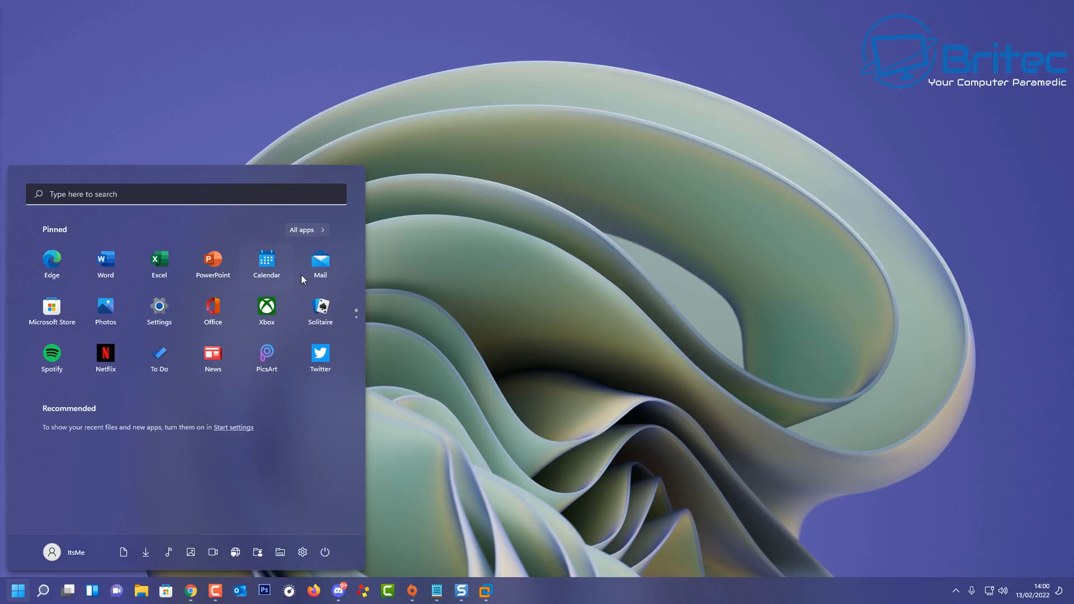
mouse_move(417, 347)
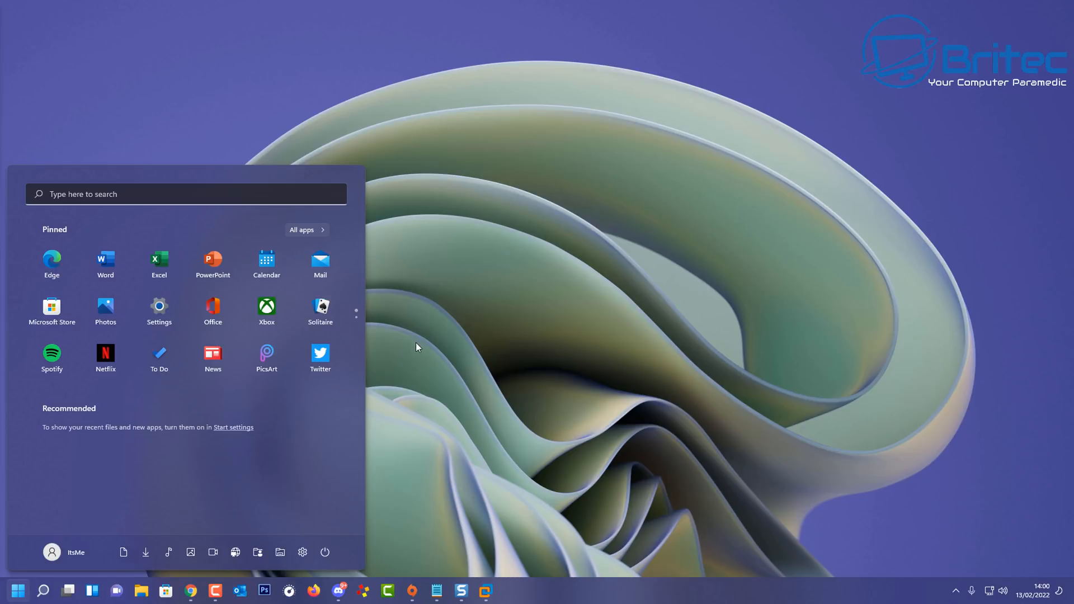
mouse_move(355, 364)
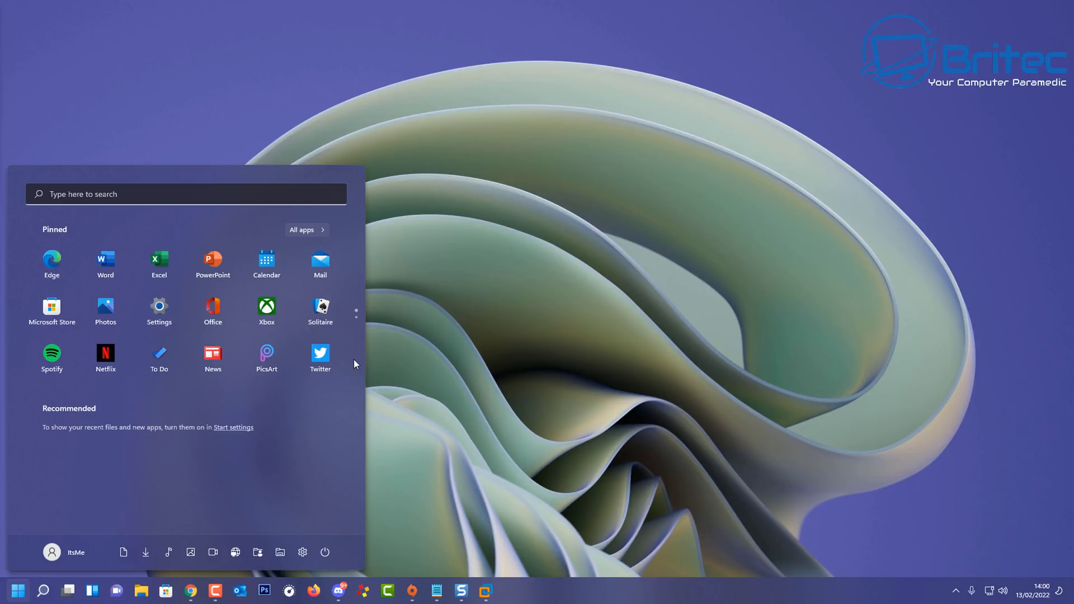
mouse_move(68, 455)
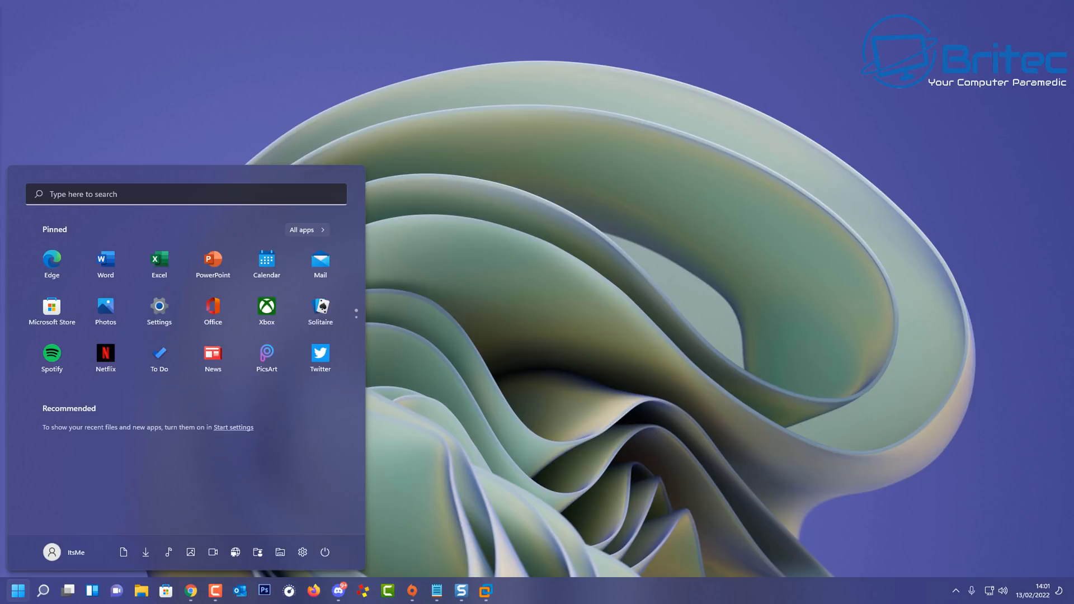
mouse_move(130, 511)
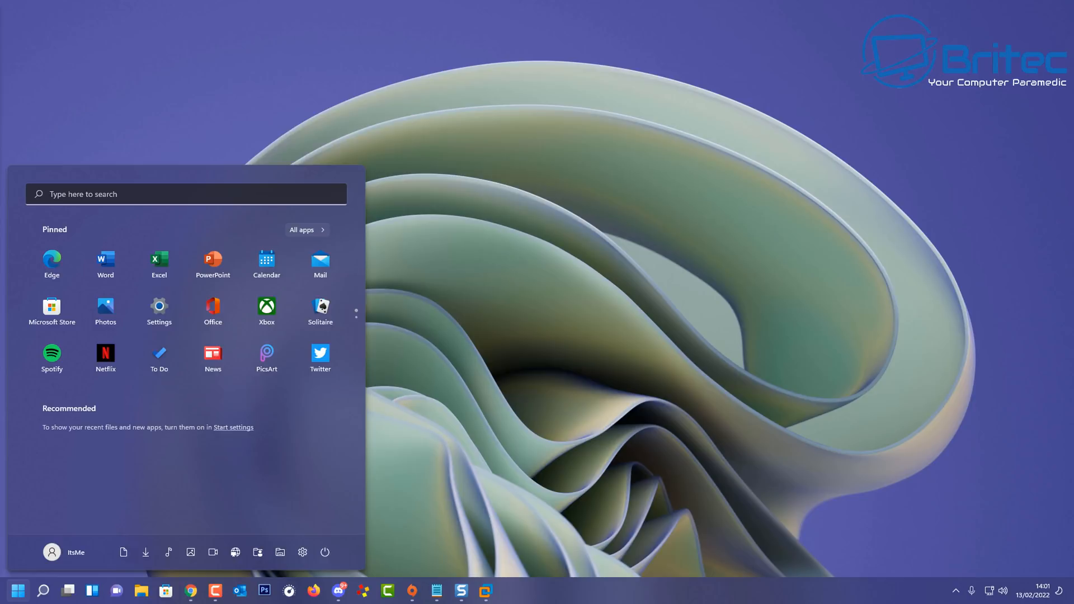
mouse_move(38, 575)
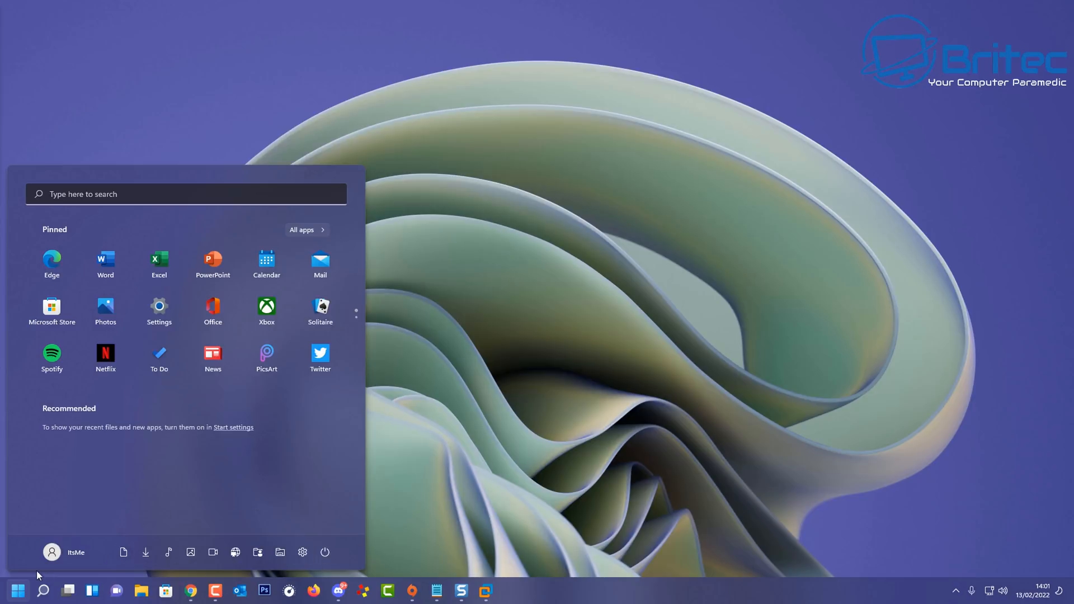
Step: Show the Widgets board with London weather, stocks, Premier League fixture and top news
click(14, 590)
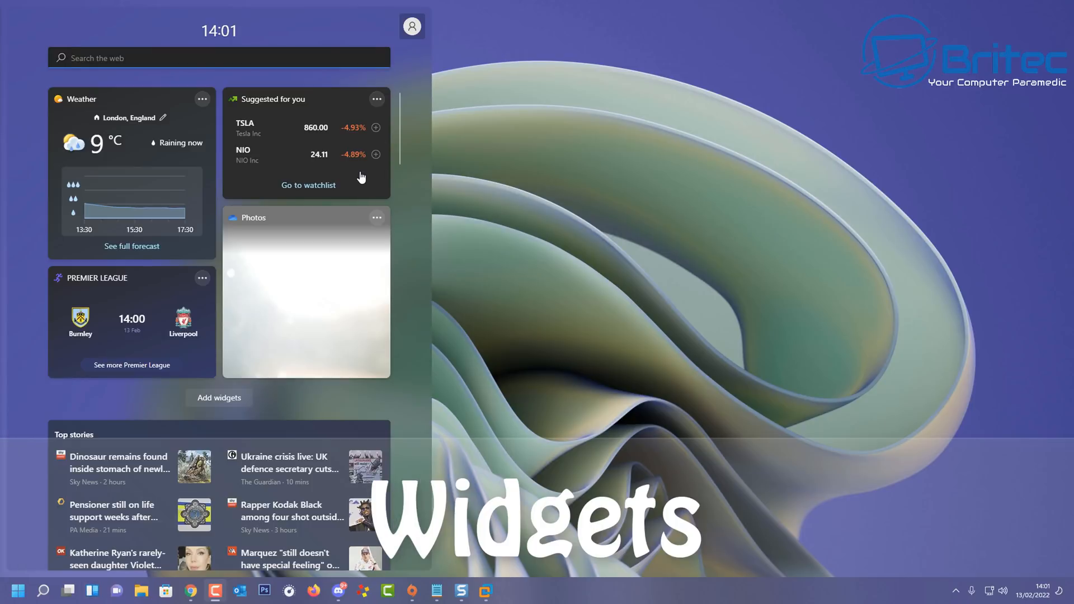
mouse_move(393, 168)
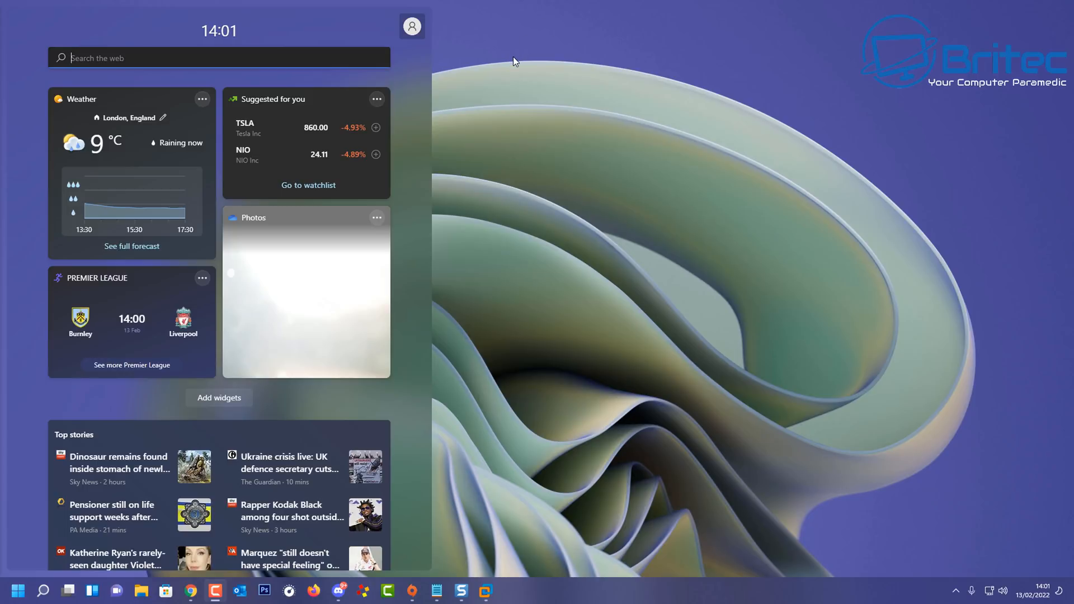
mouse_move(445, 168)
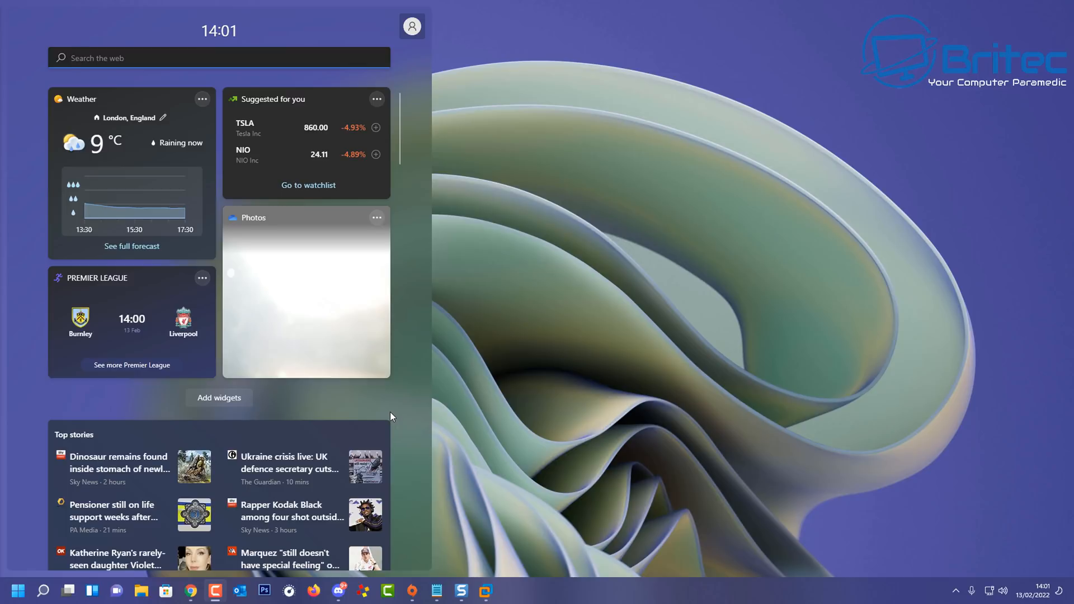
mouse_move(384, 417)
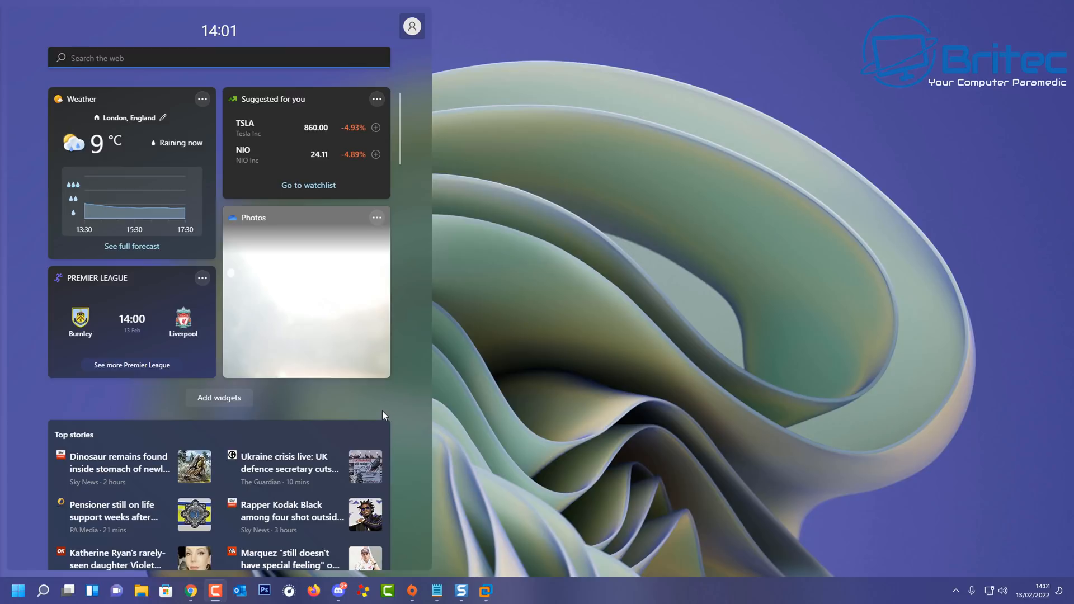
mouse_move(381, 416)
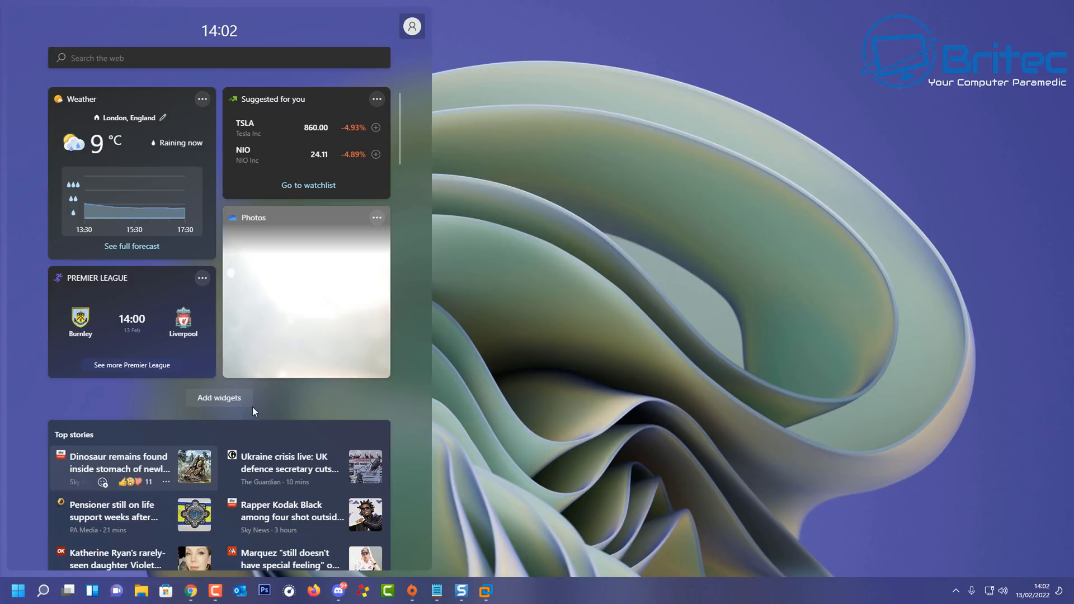
mouse_move(819, 303)
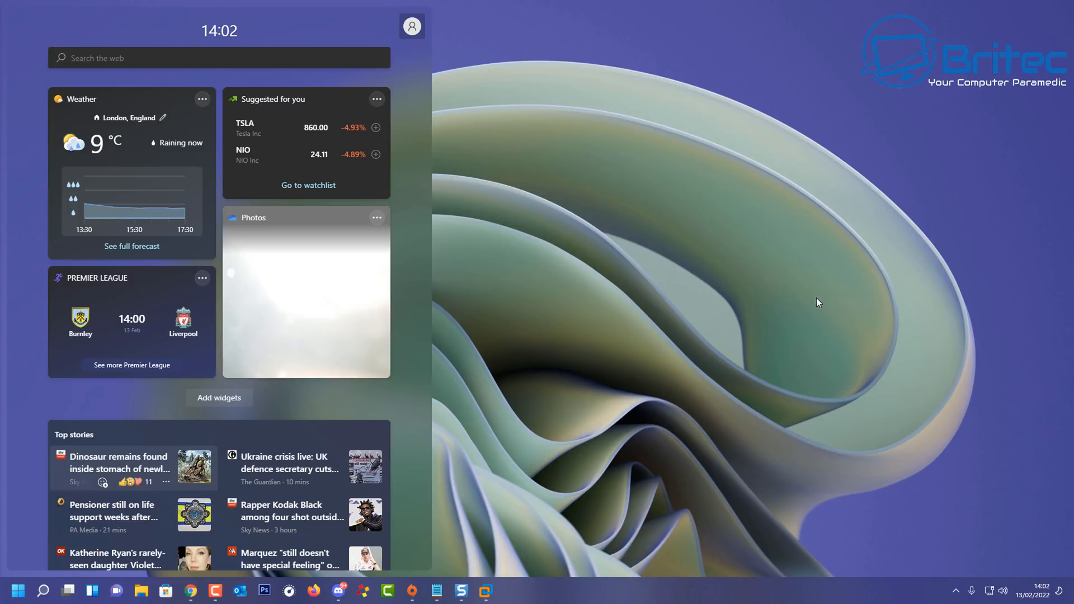
mouse_move(466, 273)
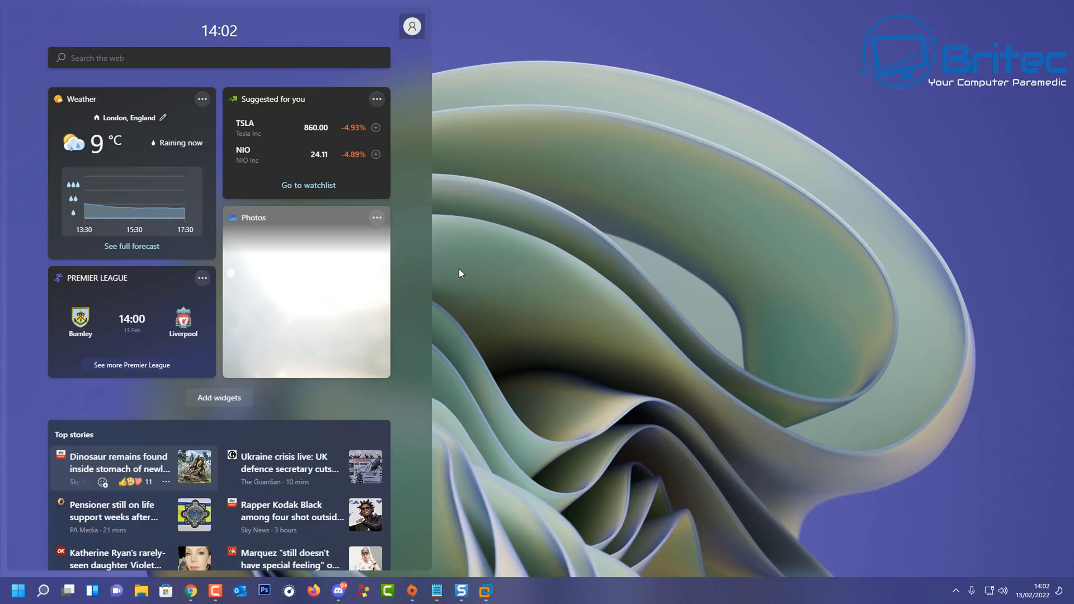
mouse_move(517, 268)
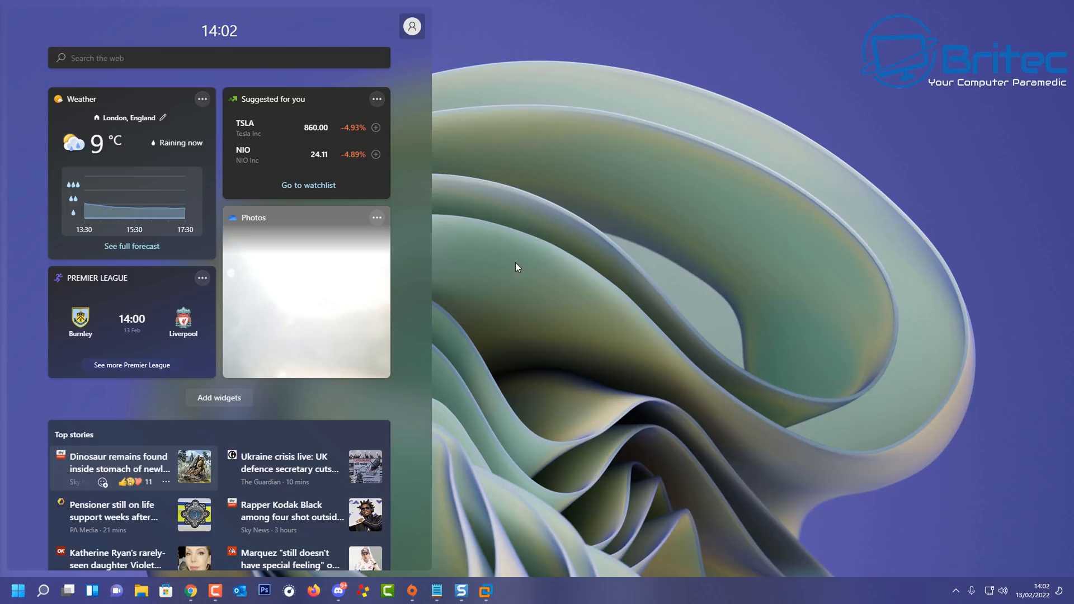
mouse_move(485, 311)
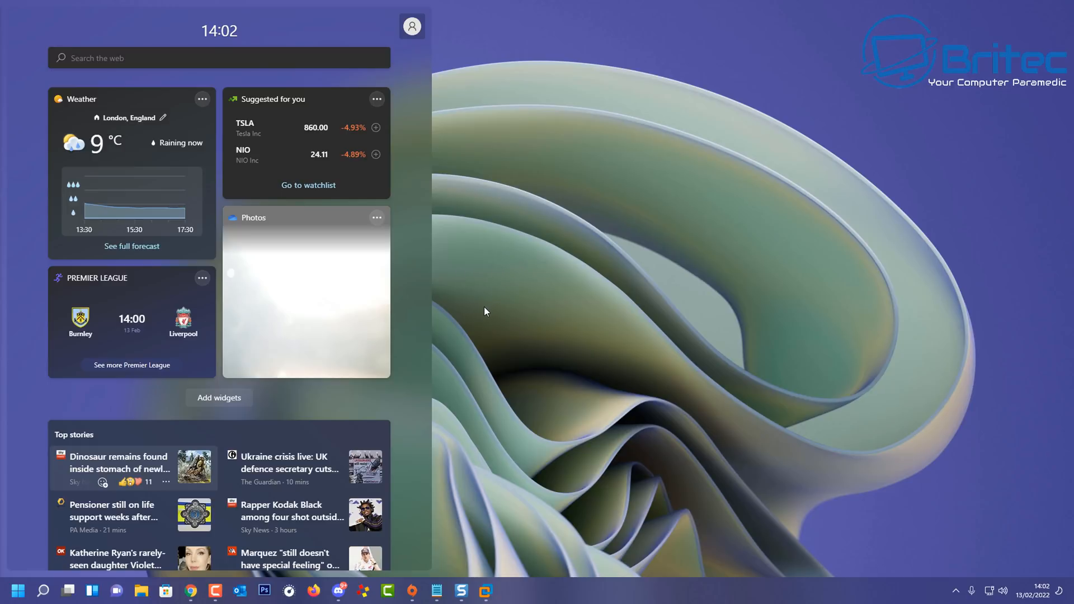
mouse_move(470, 310)
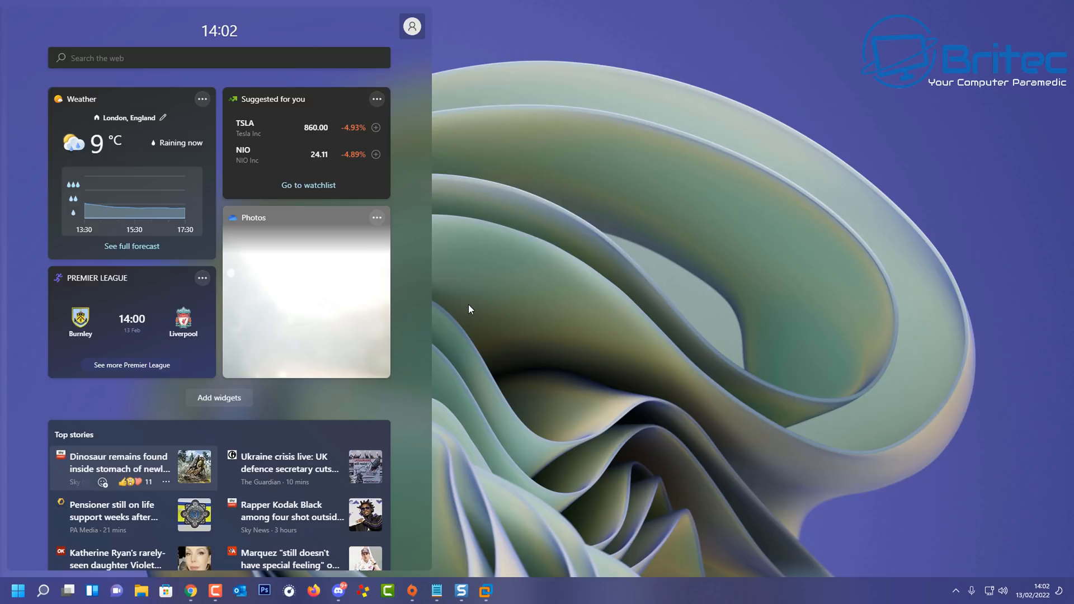
mouse_move(414, 439)
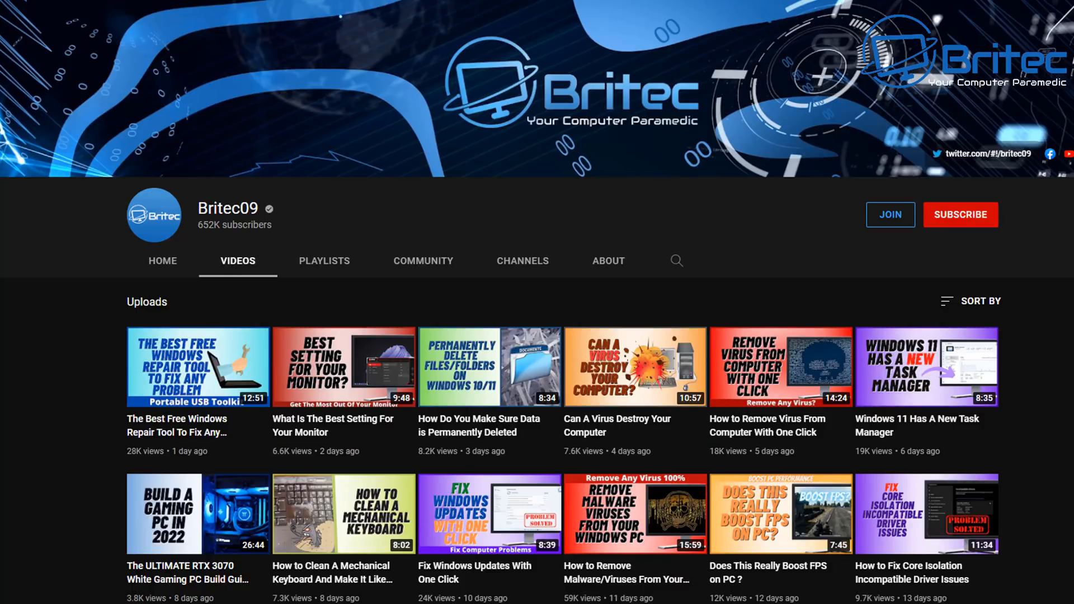
Step: Subscribe to Britec09 with all notifications on and bring up its membership offer
scroll(down, 3)
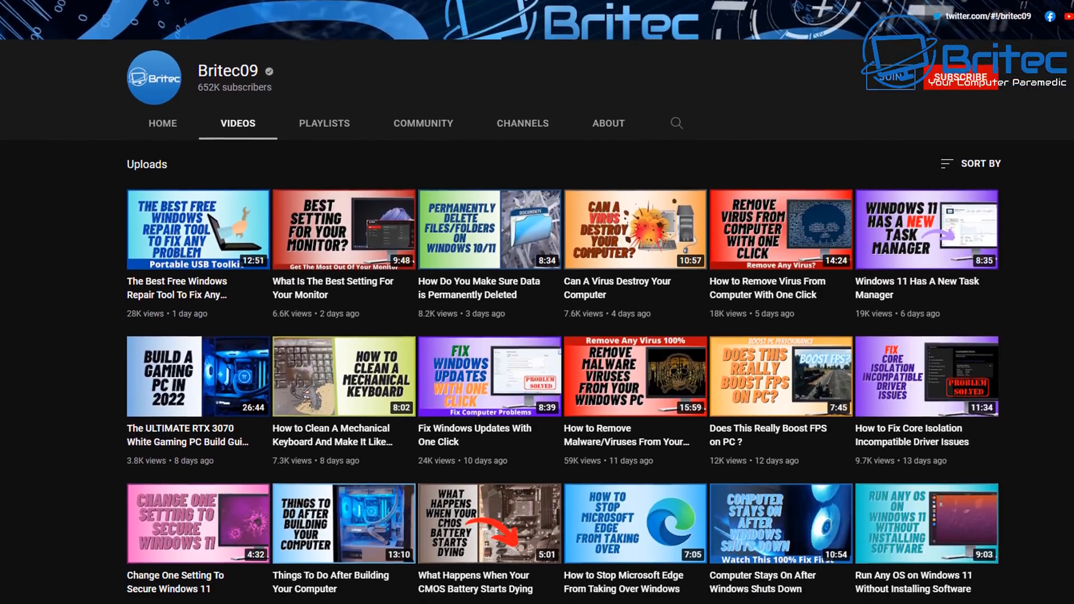
scroll(down, 3)
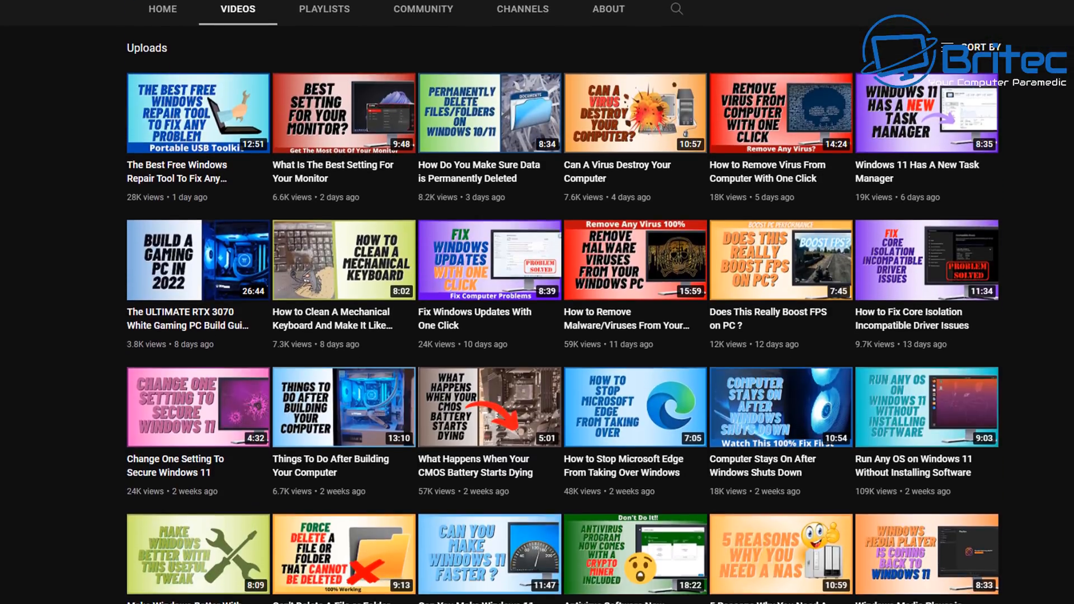
scroll(down, 3)
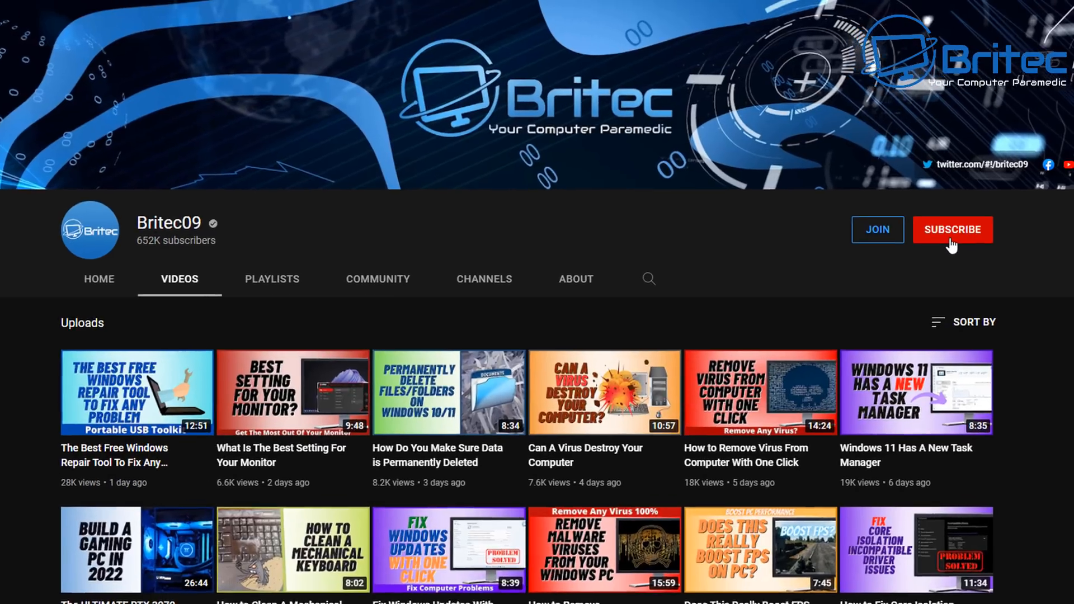
click(952, 229)
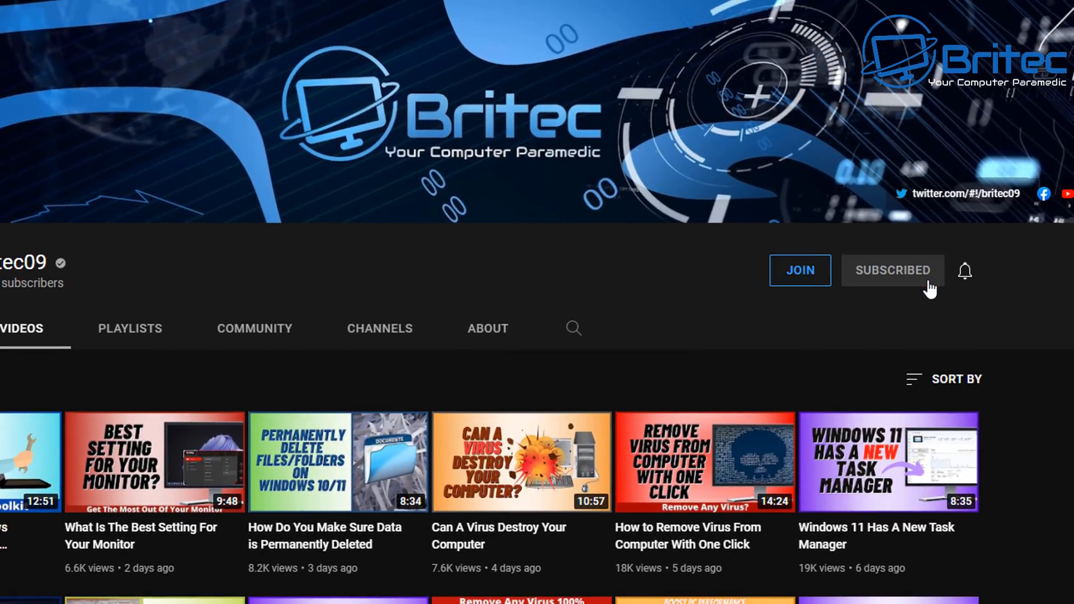
click(966, 271)
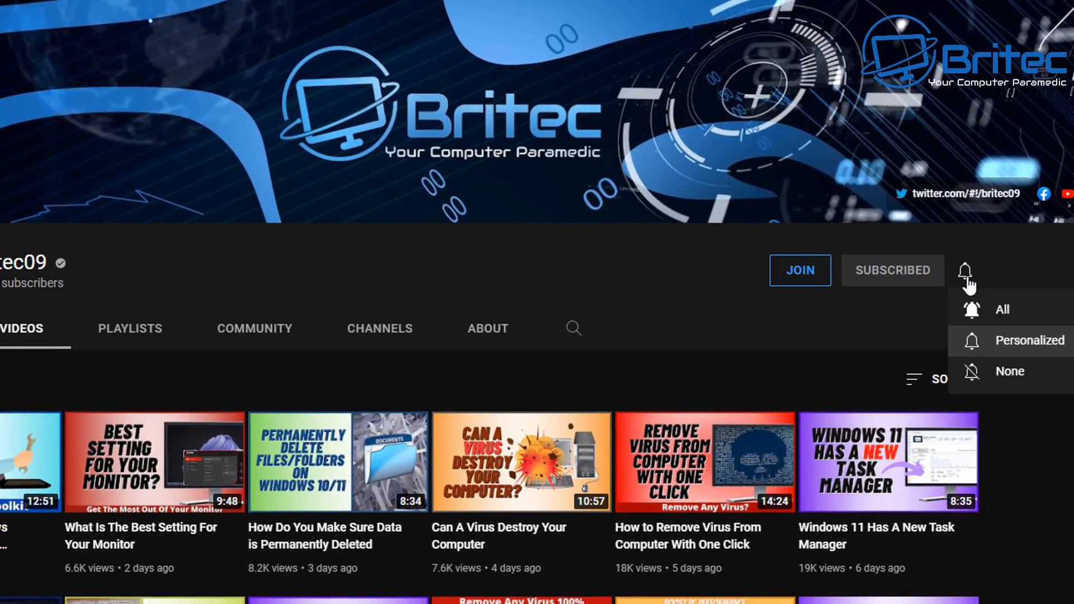
mouse_move(996, 317)
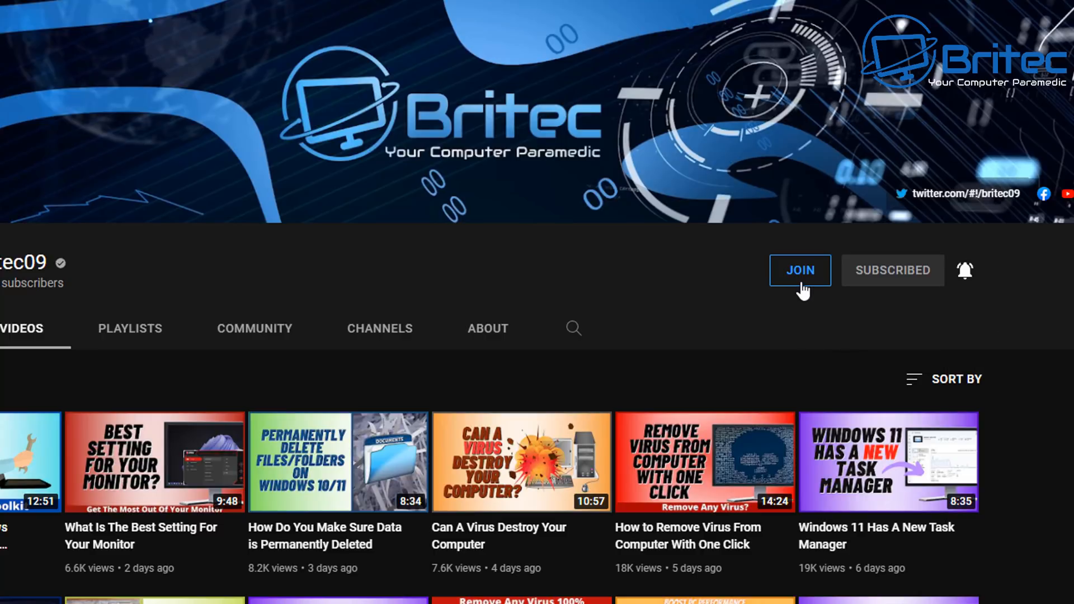
click(799, 269)
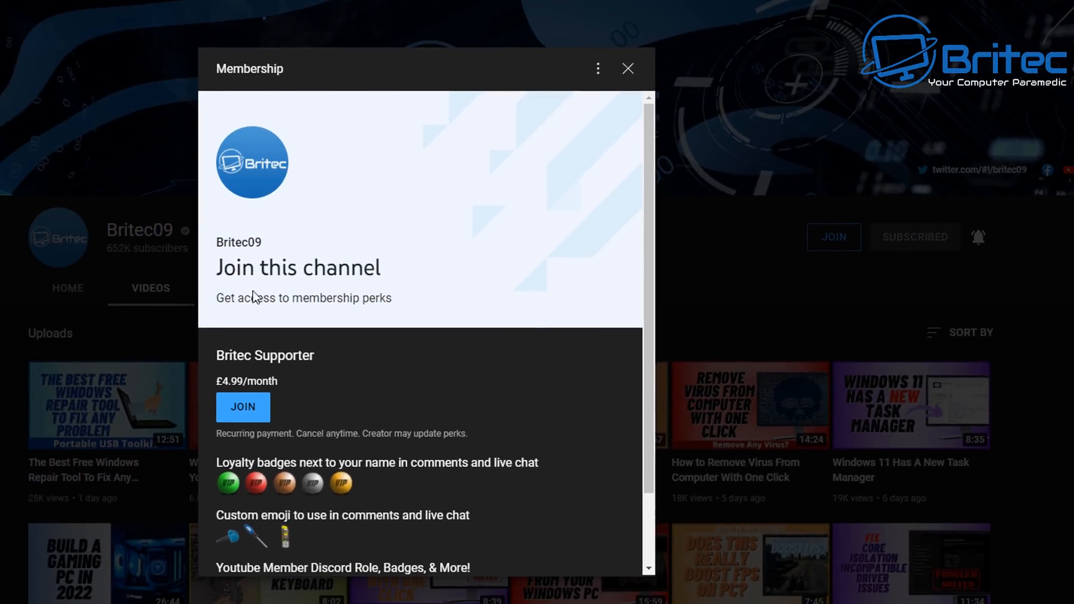
mouse_move(245, 416)
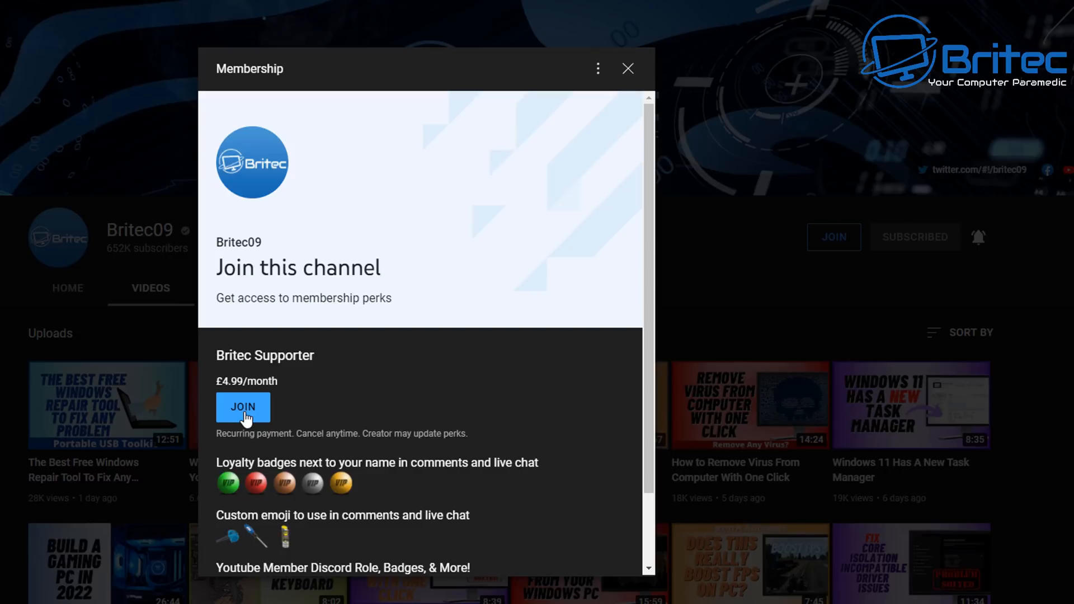
mouse_move(225, 468)
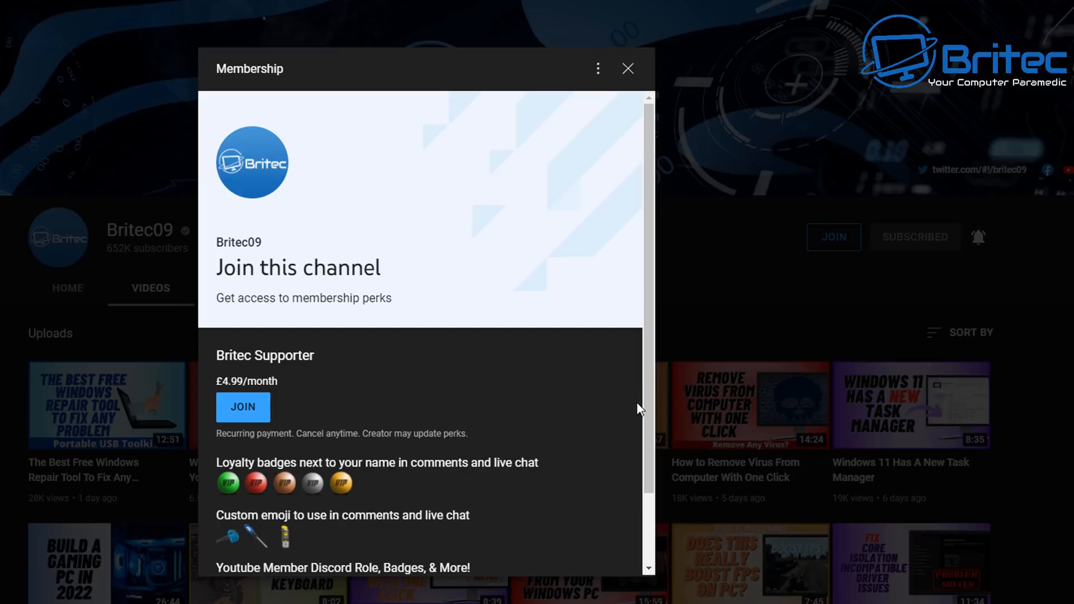
Step: Scroll through the Britec Supporter tier perks at £4.99/month
scroll(down, 3)
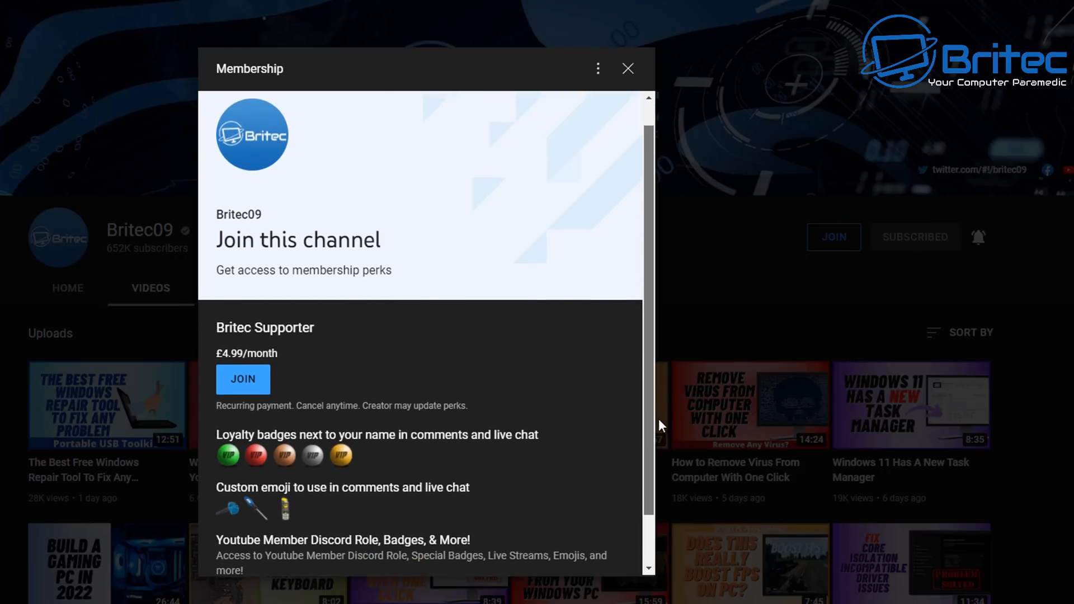
scroll(down, 3)
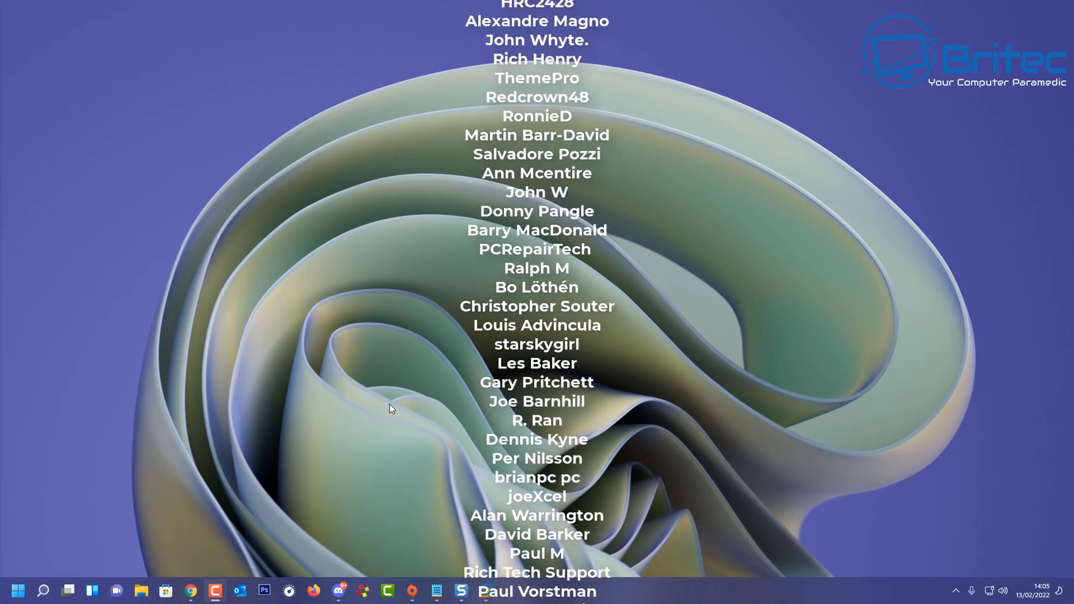
scroll(down, 3)
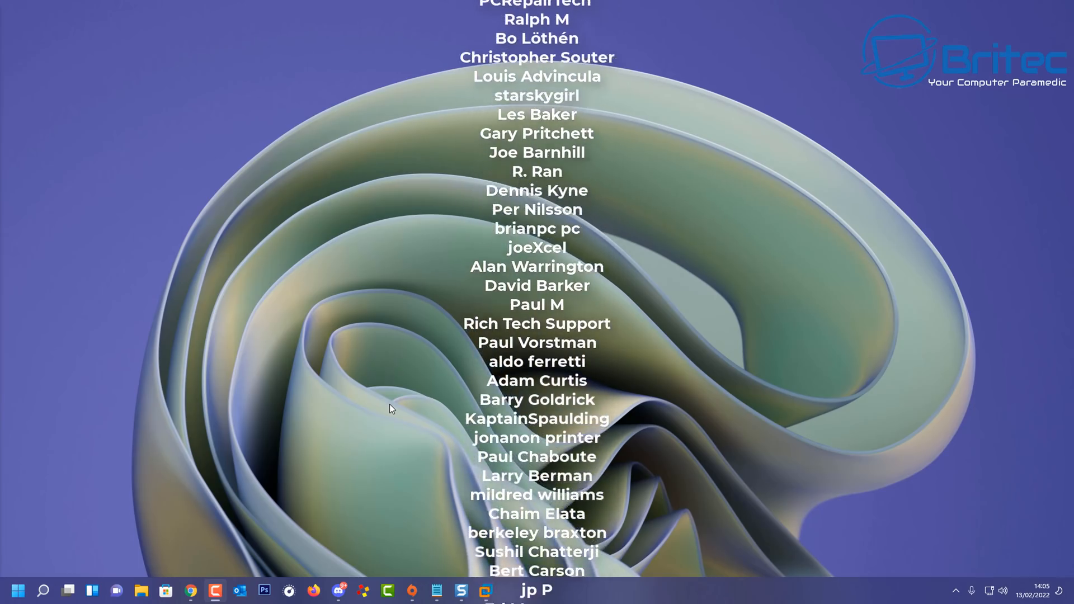